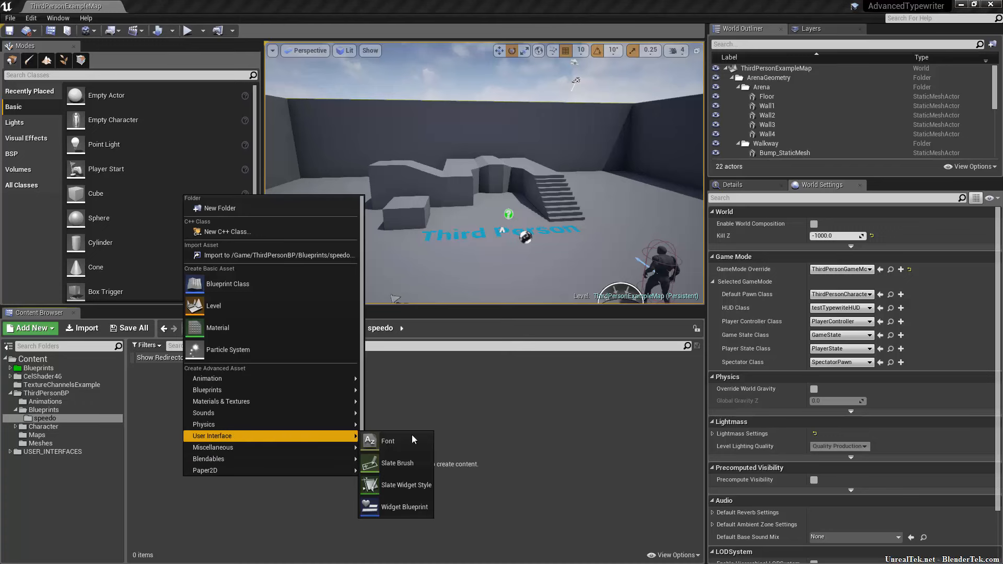
# - Create a Widget Blueprint named W_speedo in the speedo folder and open it
pyautogui.click(404, 507)
pyautogui.write('W_speedo')
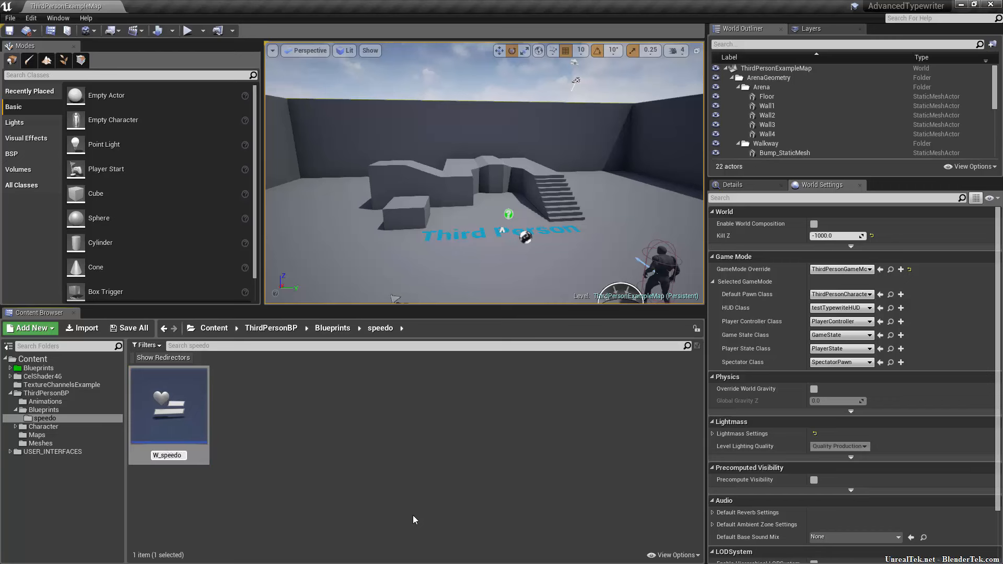
pyautogui.doubleClick(168, 403)
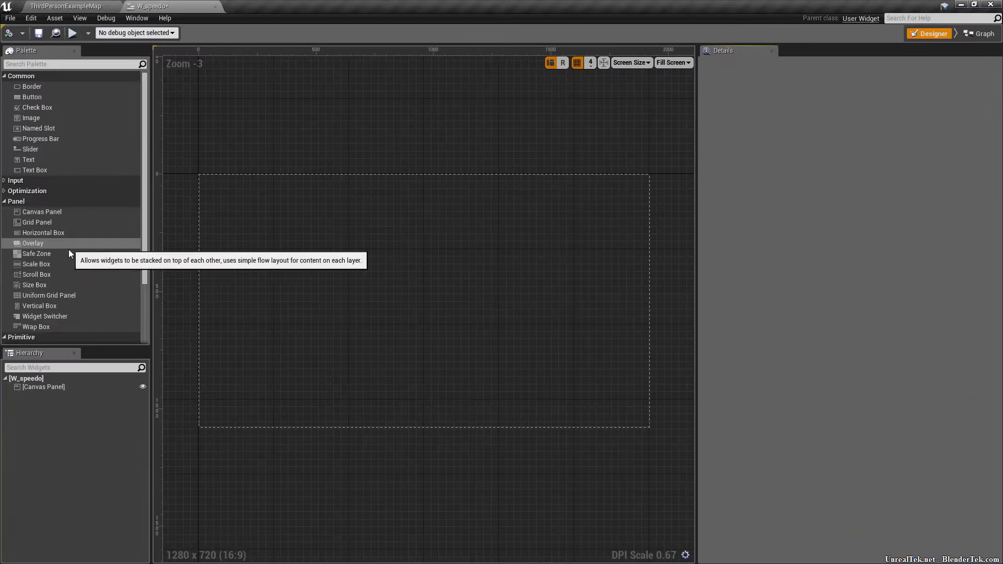
pyautogui.moveTo(28, 283)
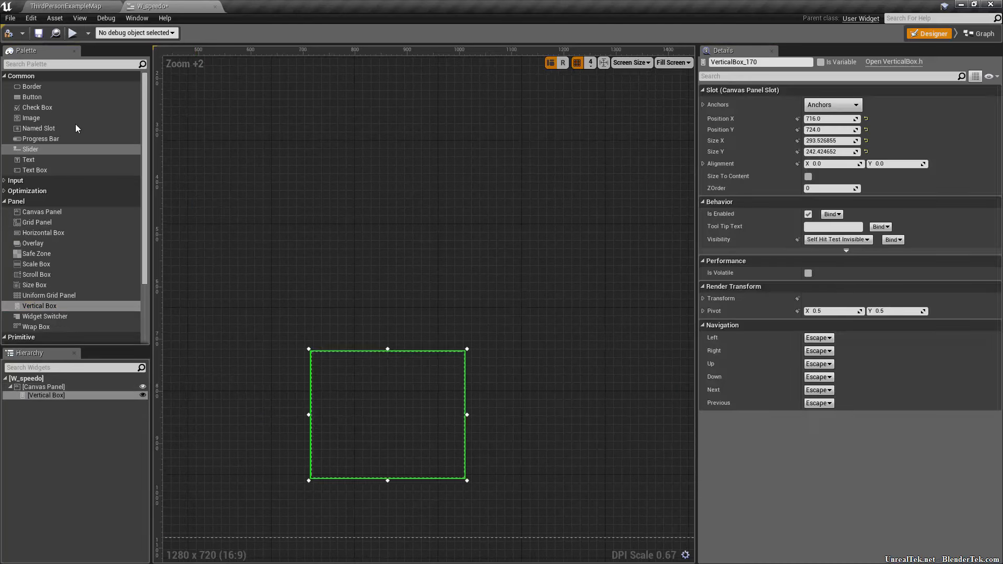
pyautogui.moveTo(36, 264)
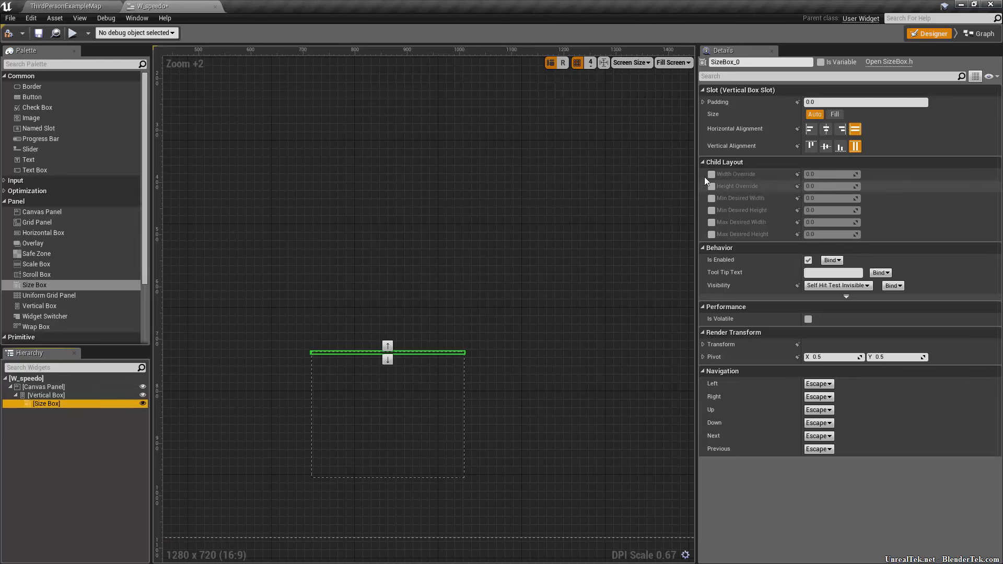
# - Place a Vertical Box holding a Size Box overridden to 256 by 256
pyautogui.click(710, 175)
pyautogui.write('128')
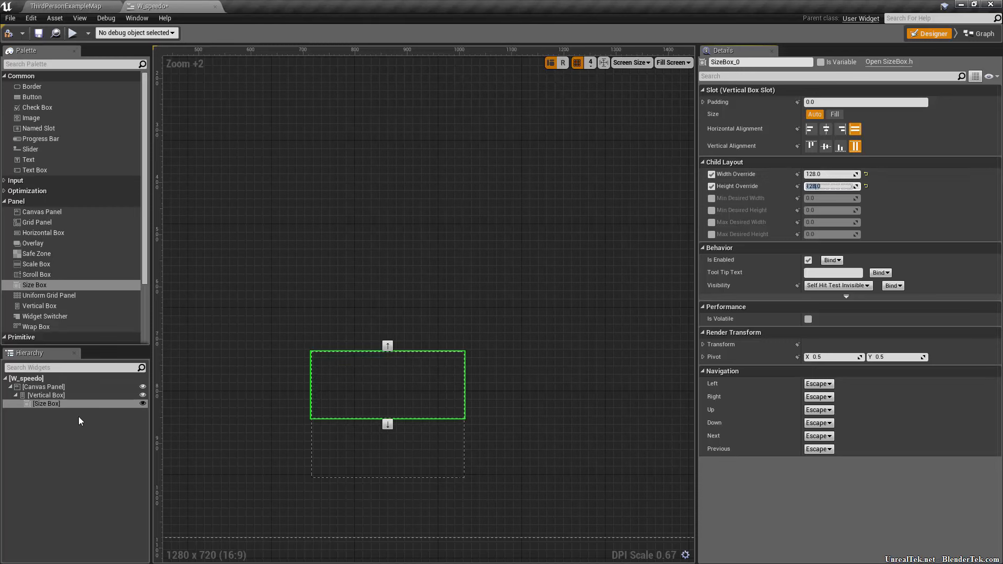
pyautogui.click(45, 395)
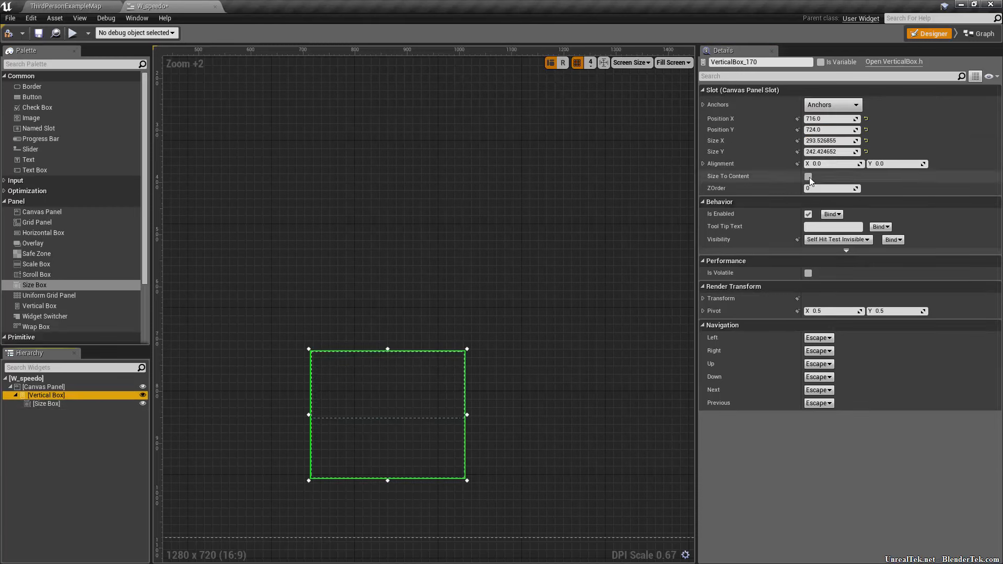
pyautogui.click(47, 403)
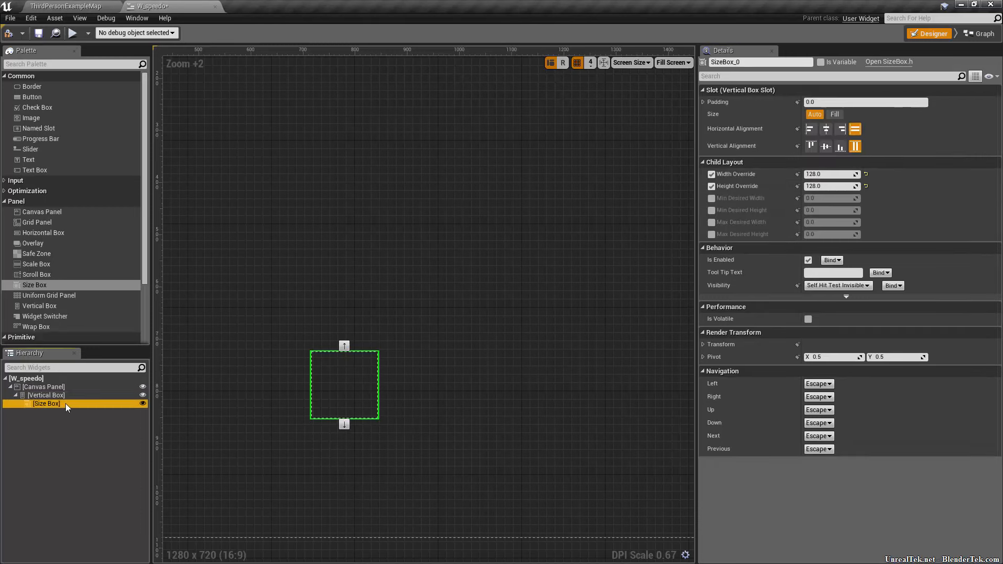
pyautogui.click(832, 174)
pyautogui.write('256')
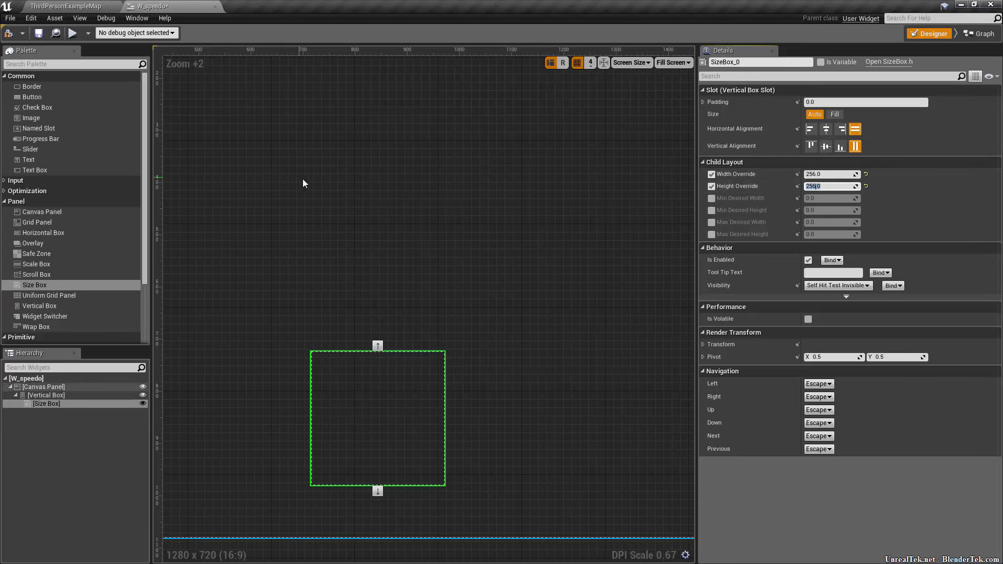
# - Nest a Vertical Box, Canvas Panel and content-sized Border inside the Size Box
pyautogui.scroll(3)
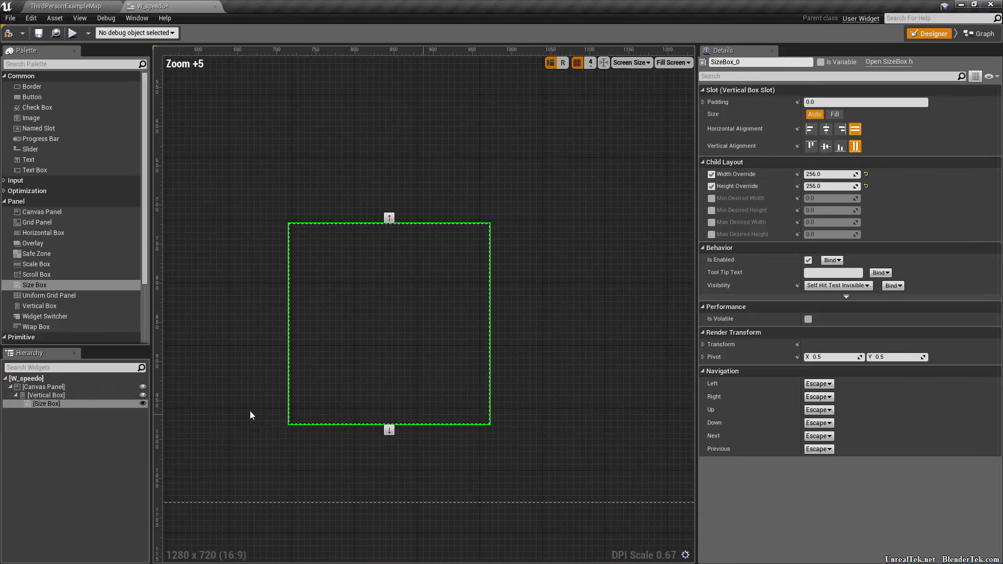
pyautogui.moveTo(40, 306)
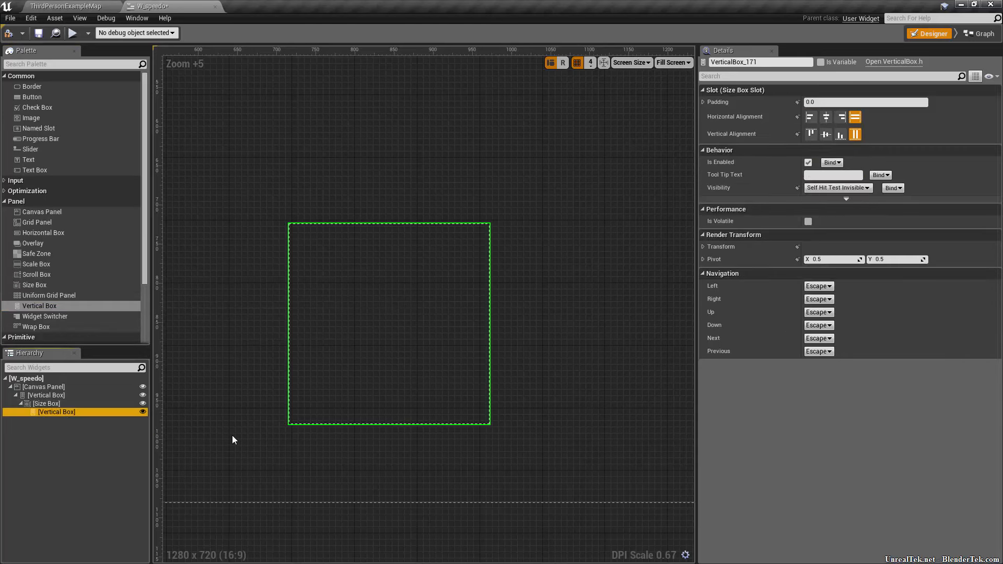
pyautogui.moveTo(84, 101)
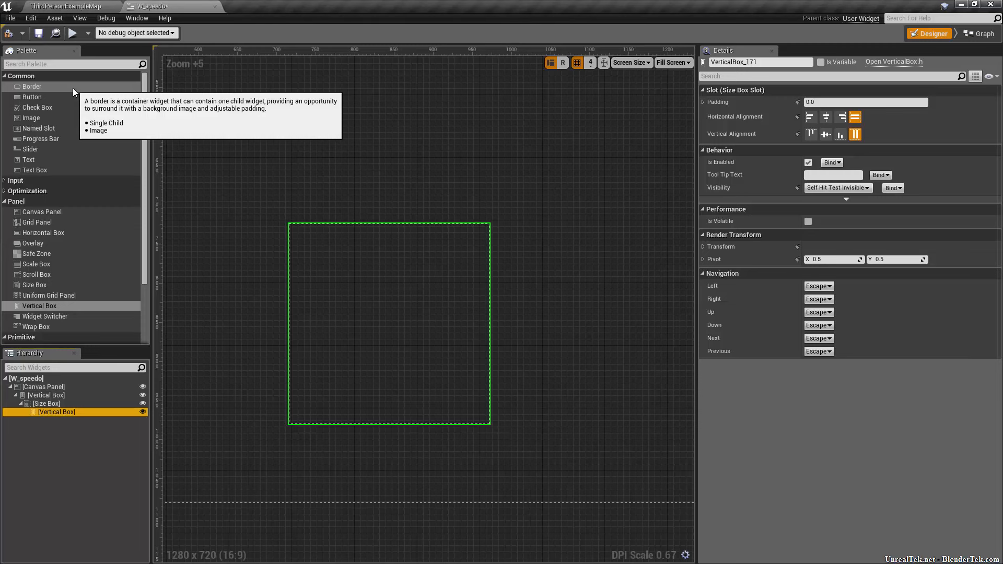
pyautogui.moveTo(48, 316)
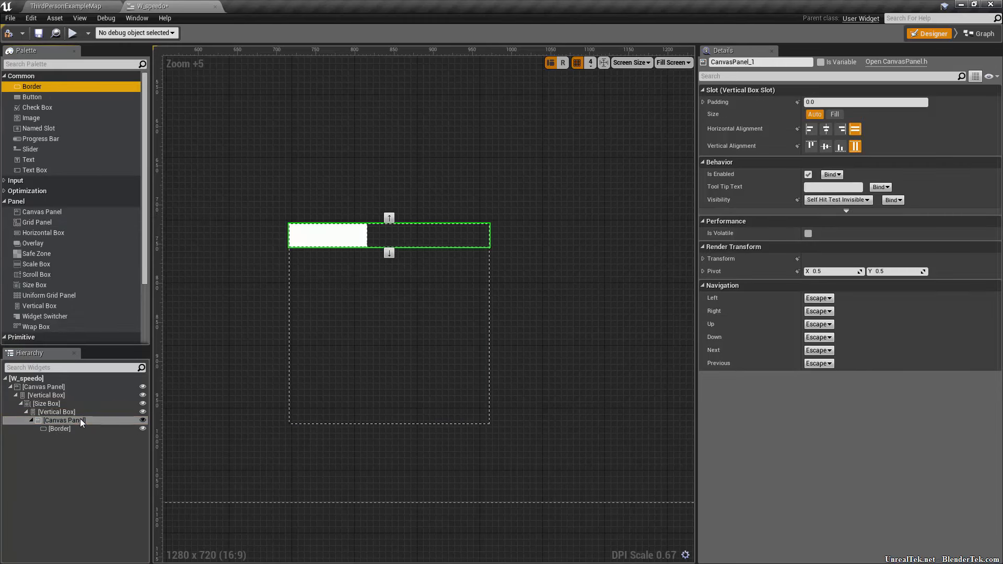
pyautogui.click(60, 428)
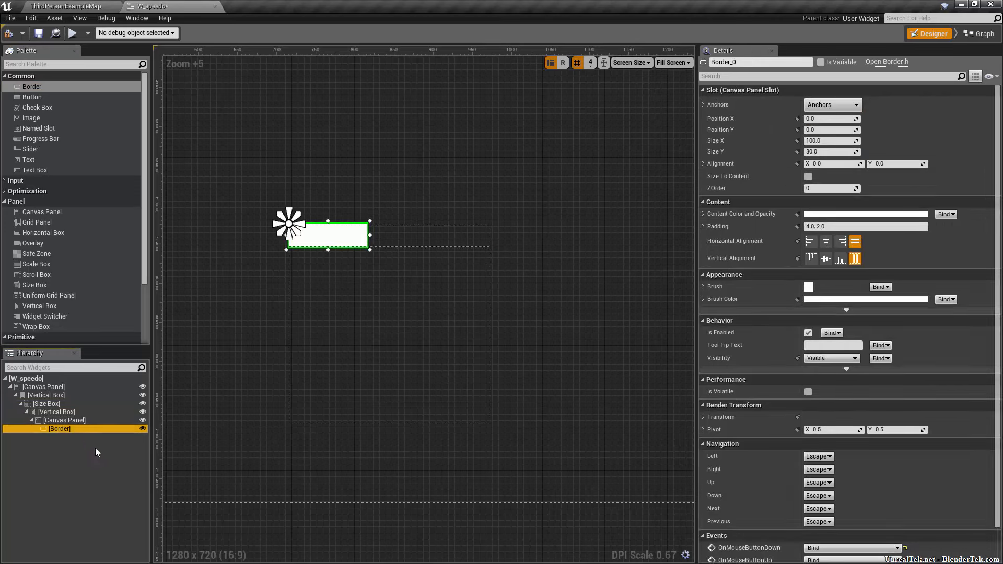
pyautogui.moveTo(36, 252)
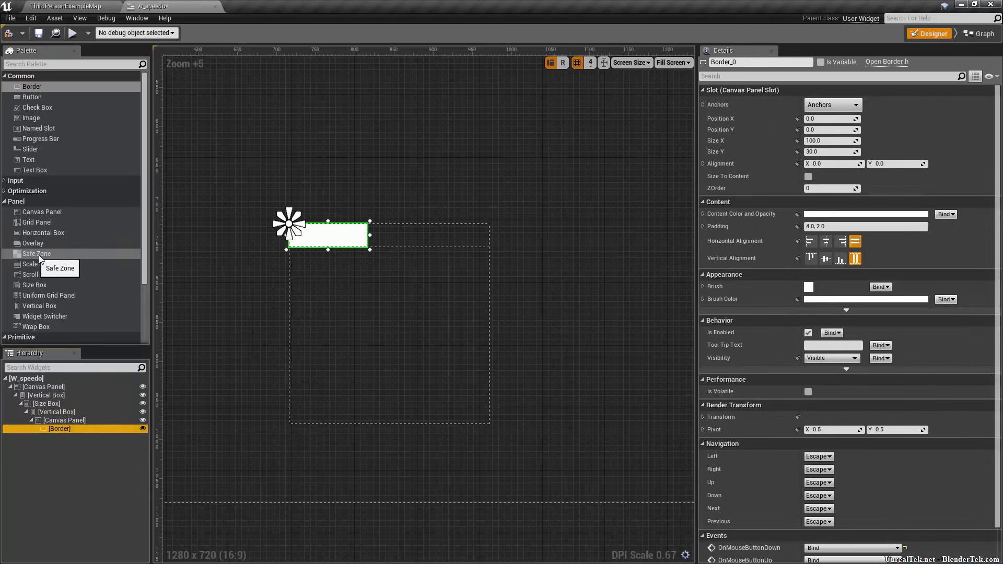
pyautogui.moveTo(32, 285)
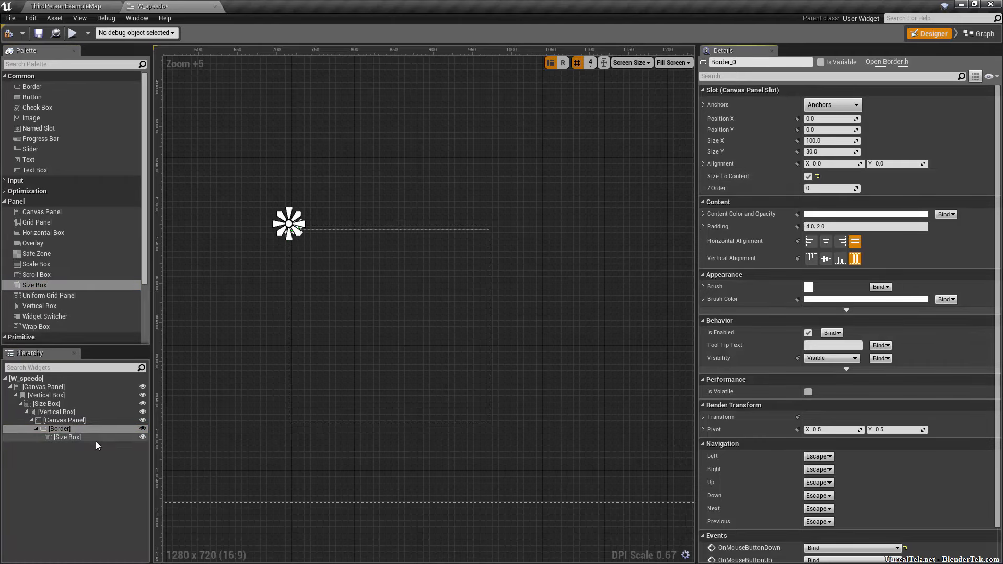
# - Make the inner Size Box an 8 by 64 needle bar, centred in the Border slot
pyautogui.click(66, 437)
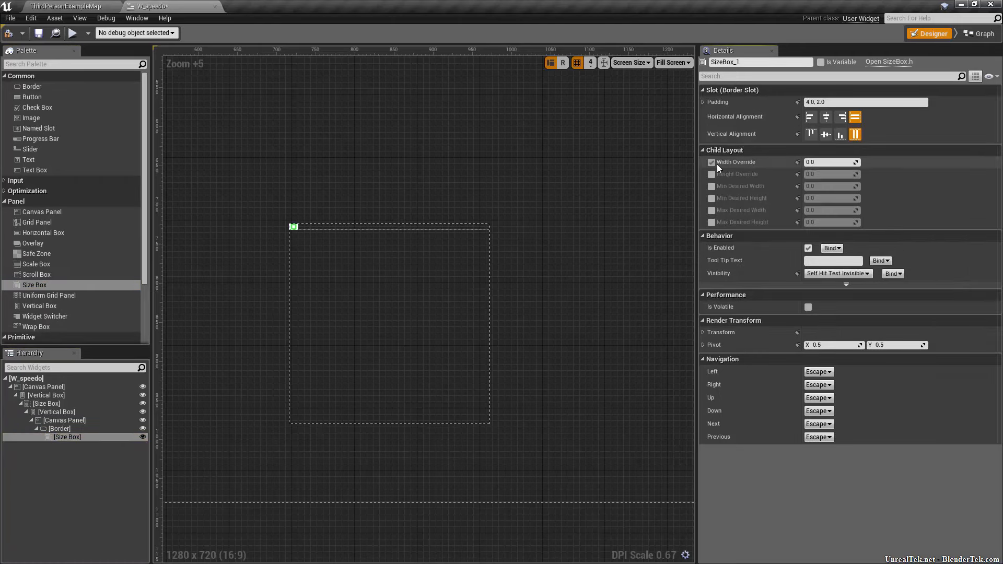
pyautogui.click(710, 162)
pyautogui.write('64')
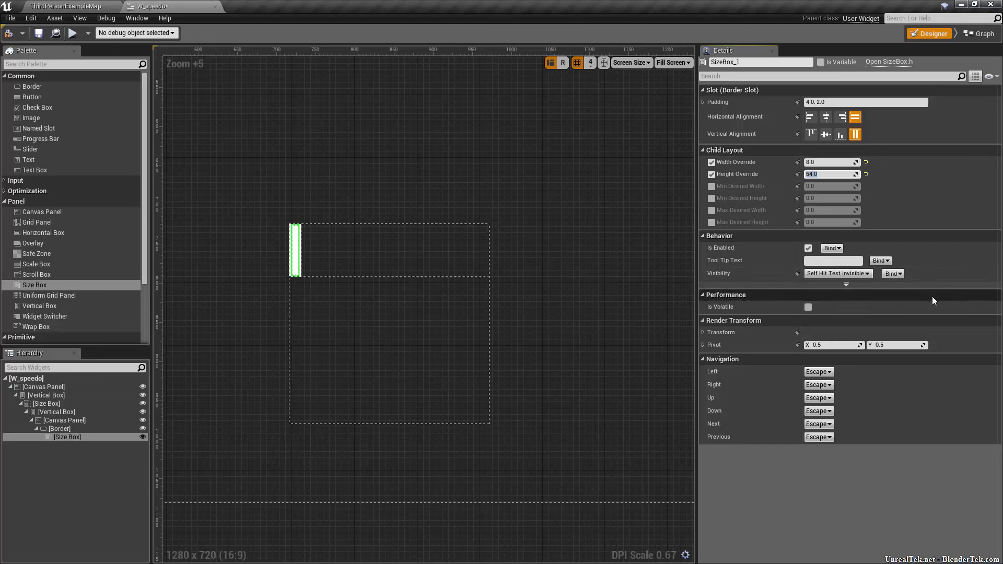
pyautogui.moveTo(831, 221)
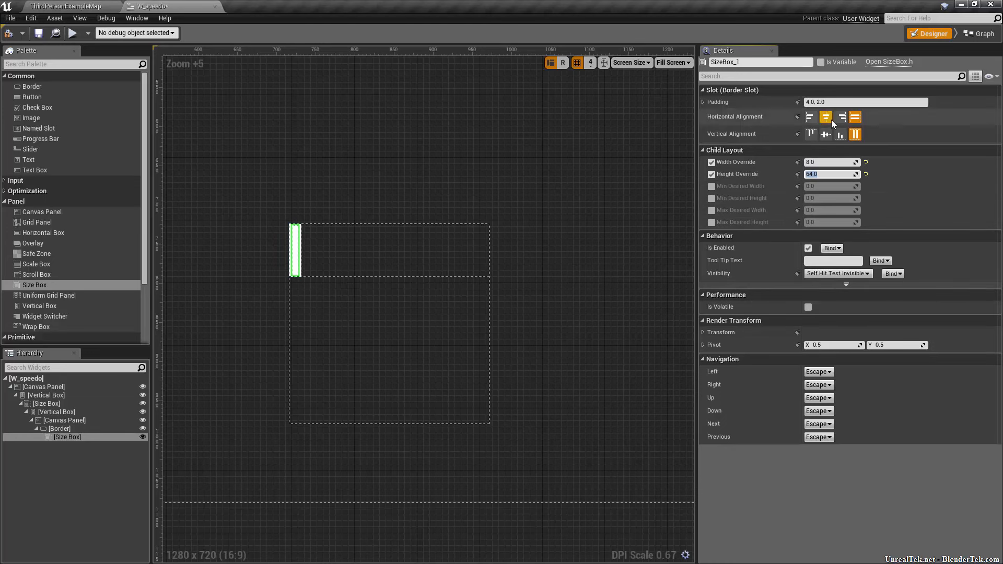
pyautogui.click(60, 428)
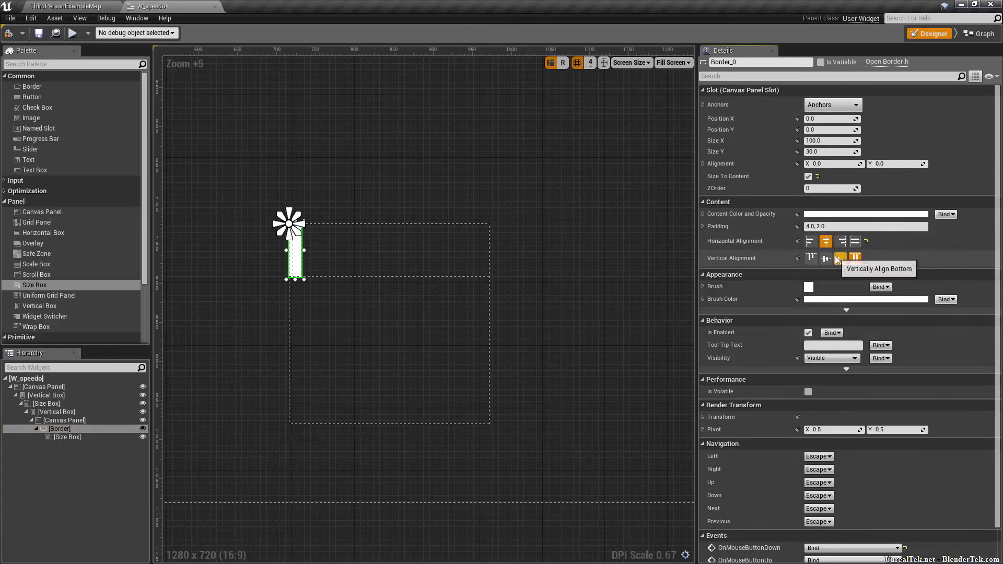
pyautogui.click(856, 242)
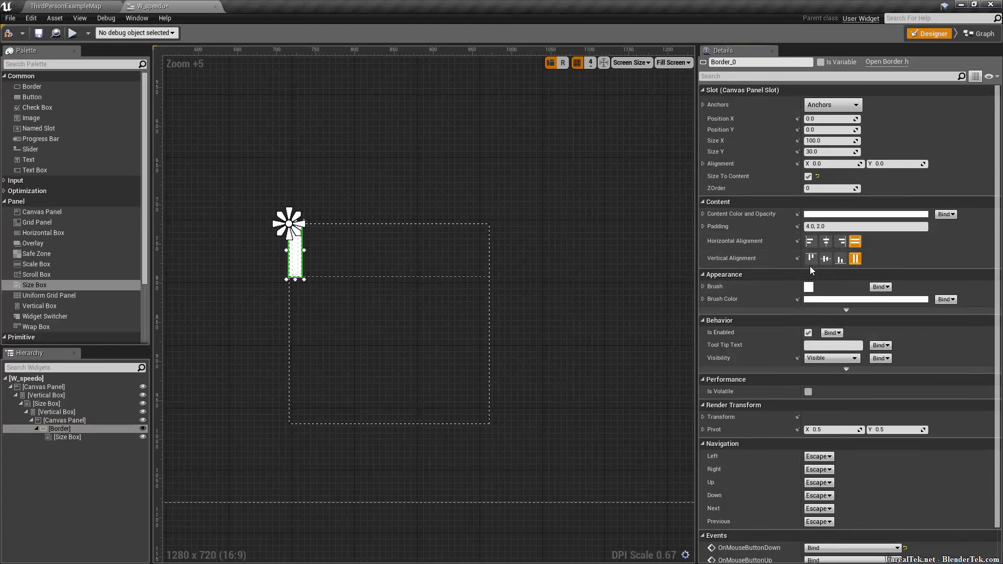
# - Match centre alignment between the Border and Canvas Panel slots
pyautogui.click(64, 420)
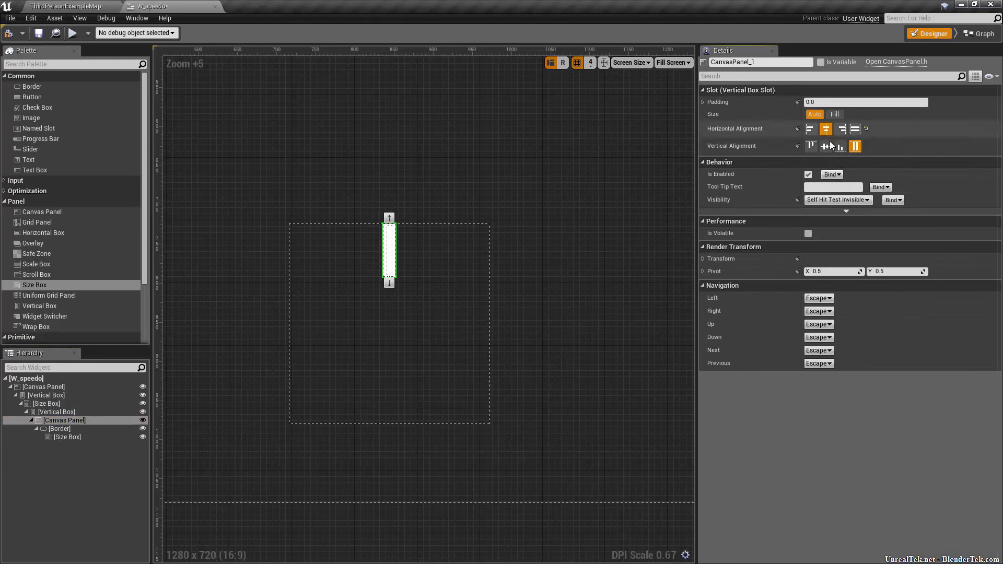
pyautogui.click(60, 429)
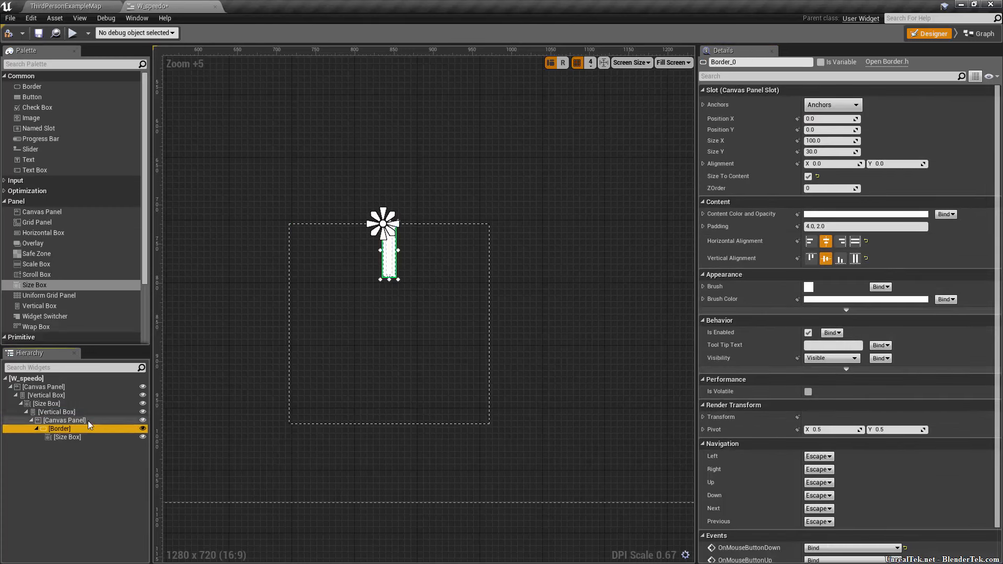
pyautogui.click(63, 420)
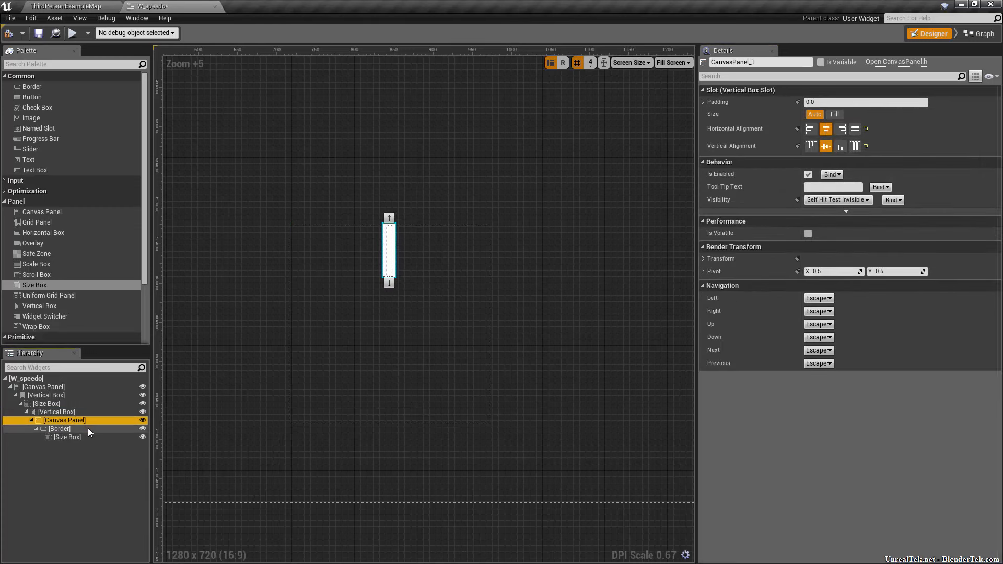
pyautogui.click(60, 428)
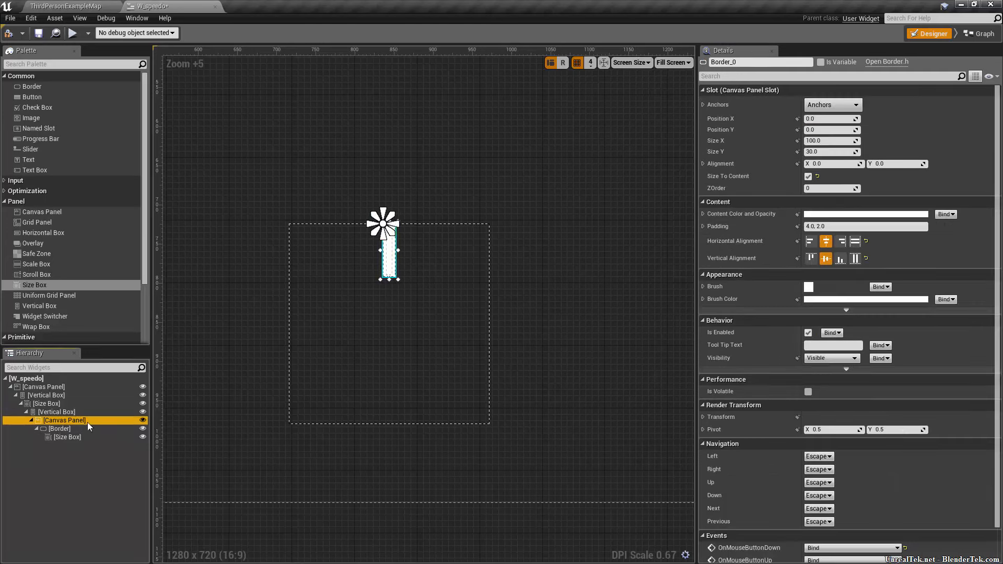
pyautogui.click(64, 420)
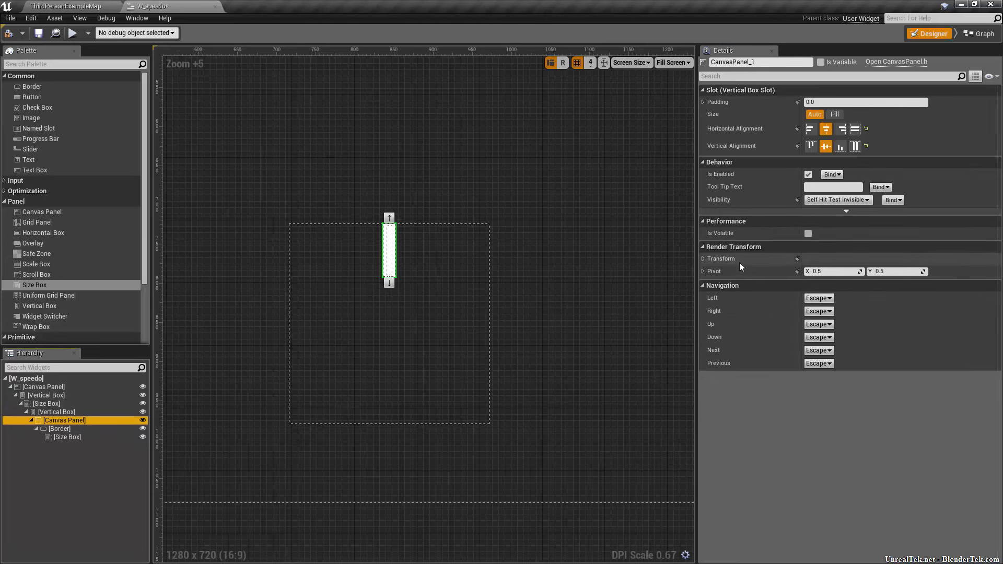
# - Rename the canvas panel Needle, set pivot Y to 0.75, test angle -33 and reset to 0
pyautogui.click(703, 258)
pyautogui.write('Needle')
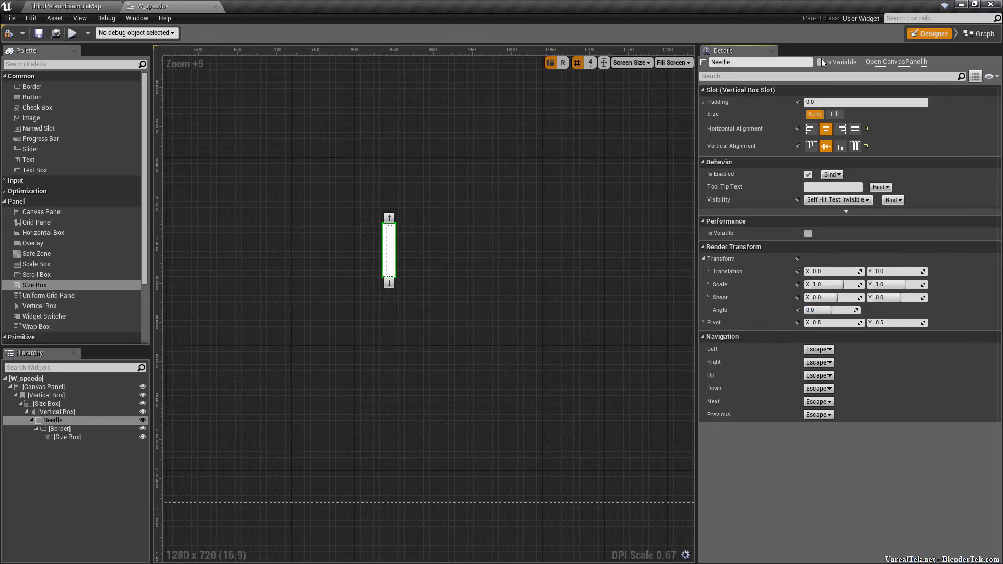
pyautogui.moveTo(825, 311)
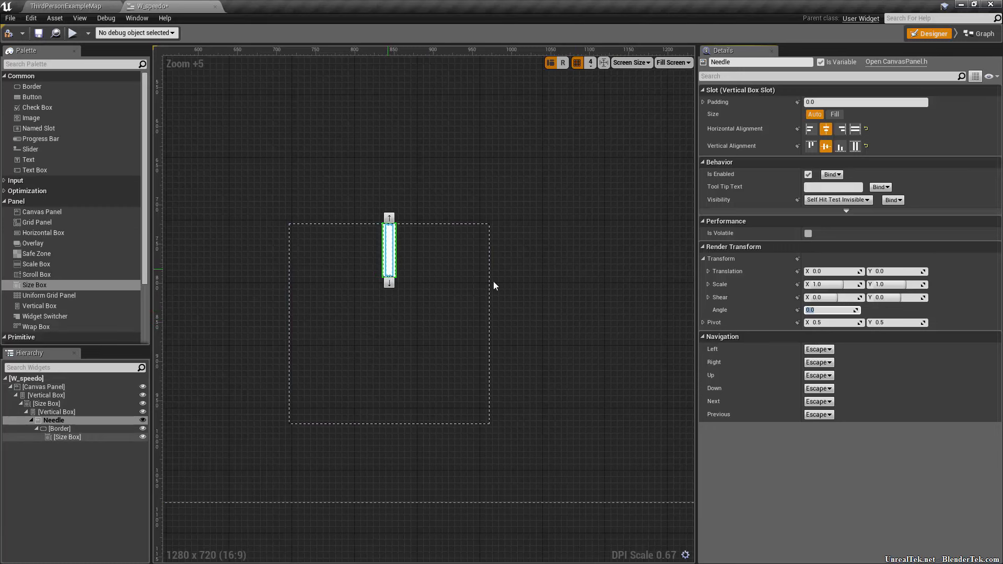
pyautogui.click(361, 291)
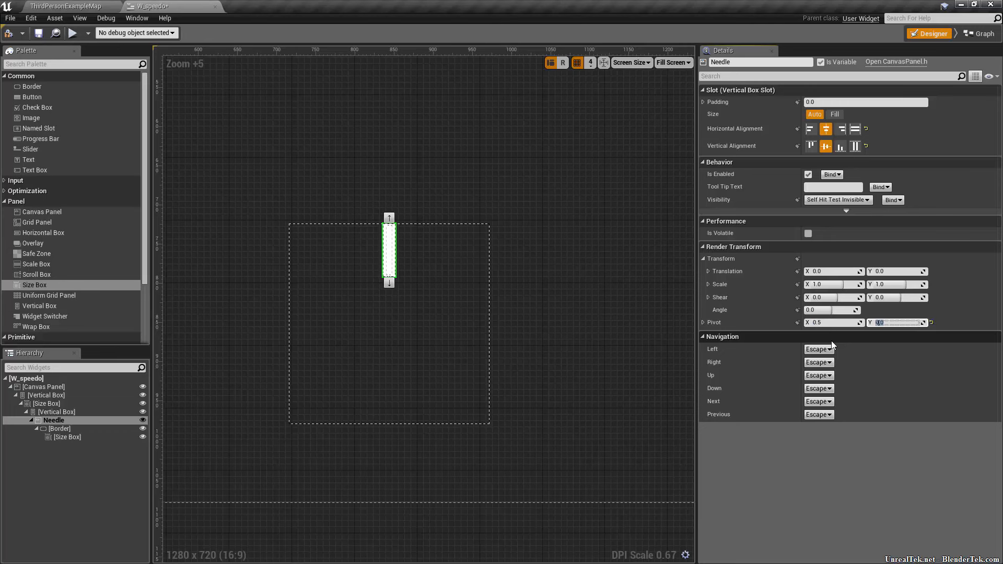
pyautogui.write('3.0')
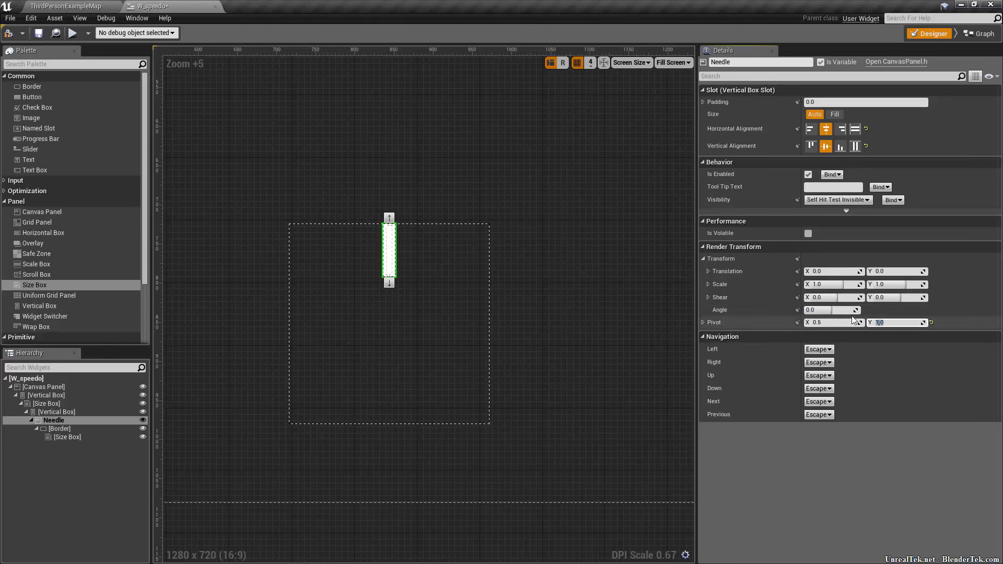
pyautogui.write('-33.0')
pyautogui.write('0.7')
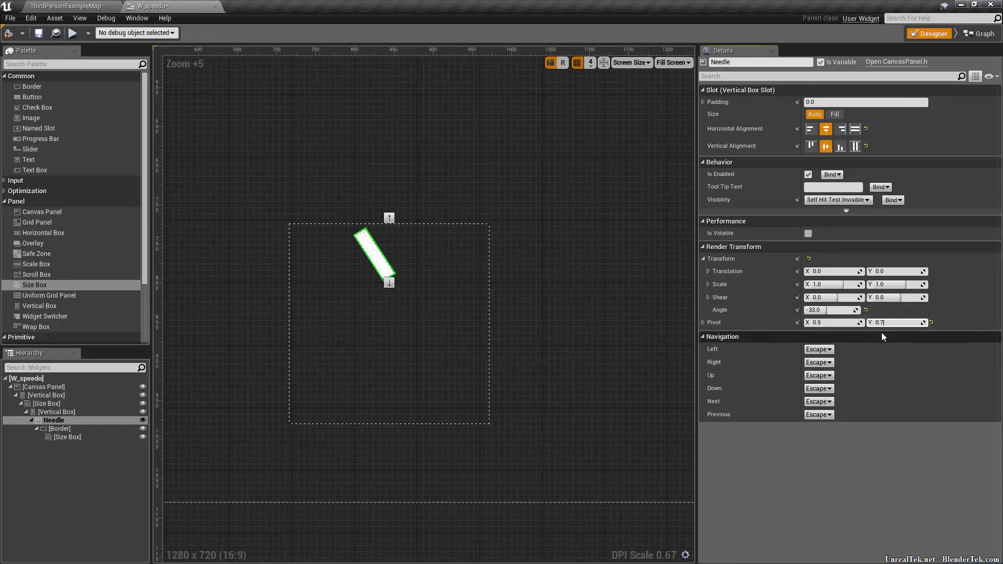
pyautogui.write('-7.0')
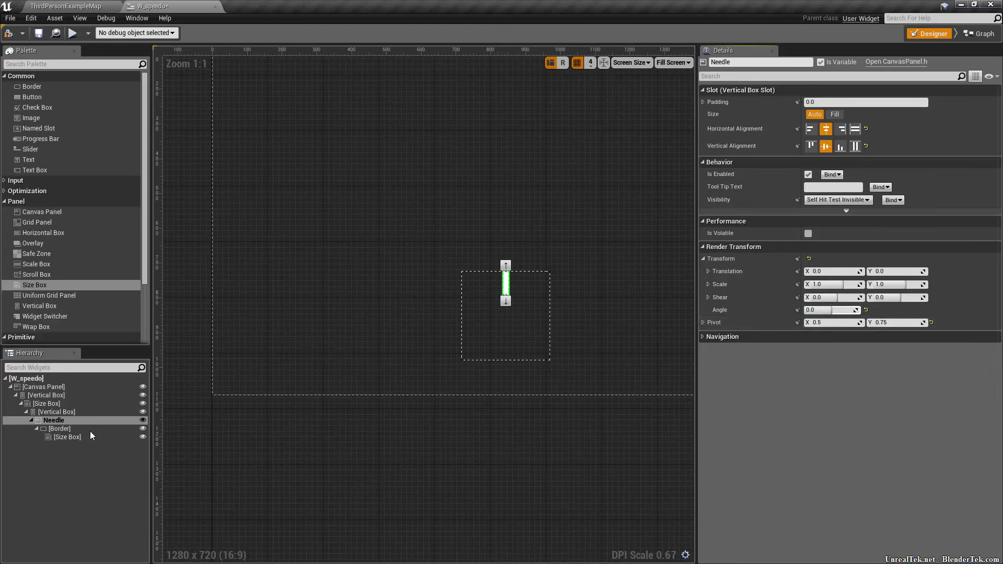
# - Lengthen the needle's Size Box to height 128 and test its angle at -170
pyautogui.click(67, 437)
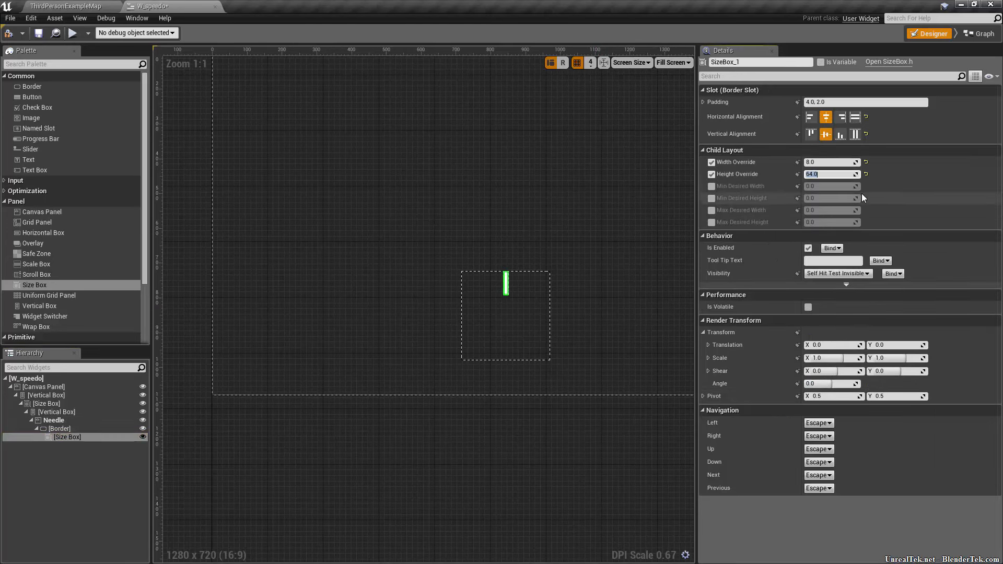
pyautogui.write('128.0')
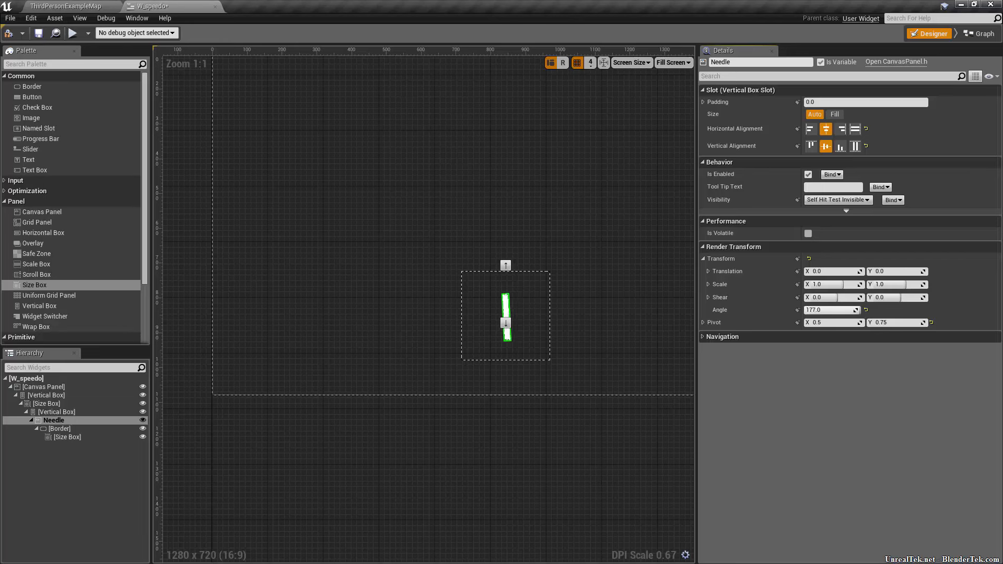
pyautogui.write('-170.0')
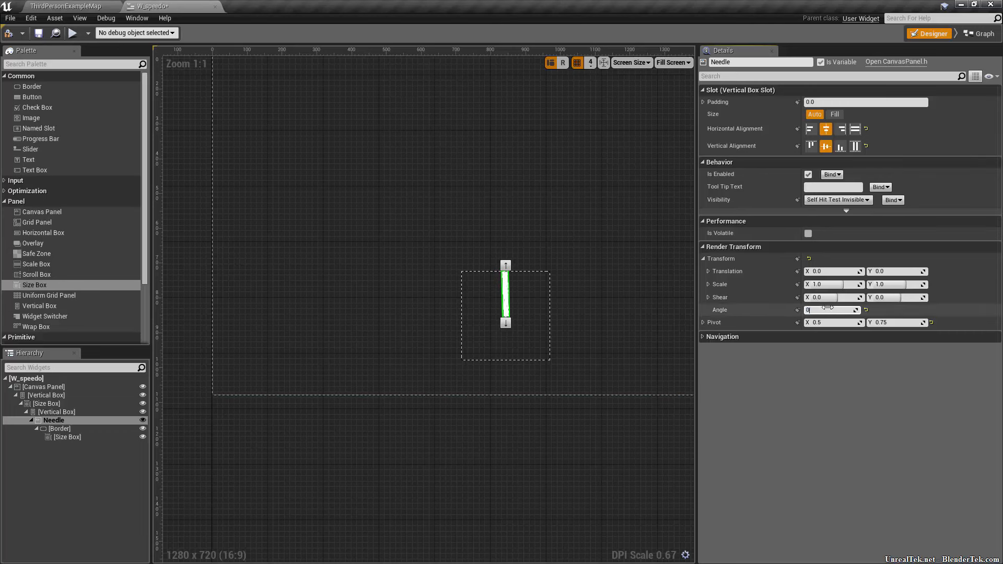
# - Add a Text Block reading '0 m/s' above the speedometer
pyautogui.click(44, 386)
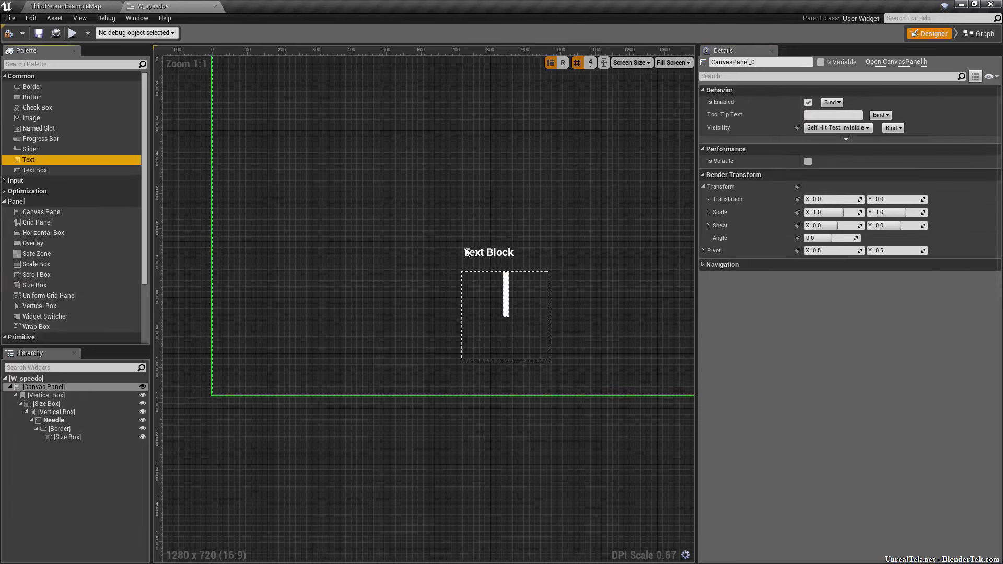
pyautogui.click(489, 251)
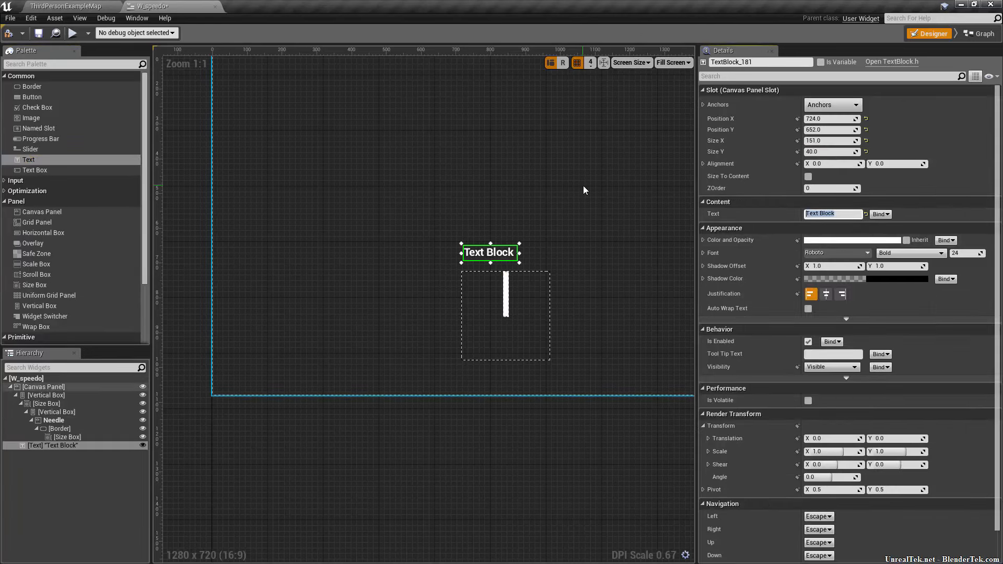
pyautogui.write('0 m/s')
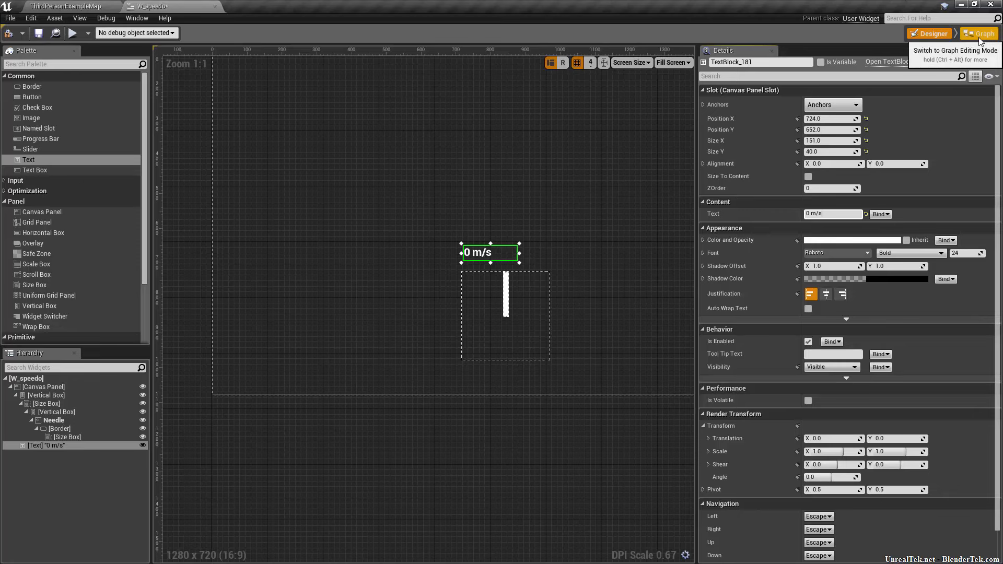
# - Add a GetVelocity function with Float outputs velocityNormalized and velocity
pyautogui.click(980, 34)
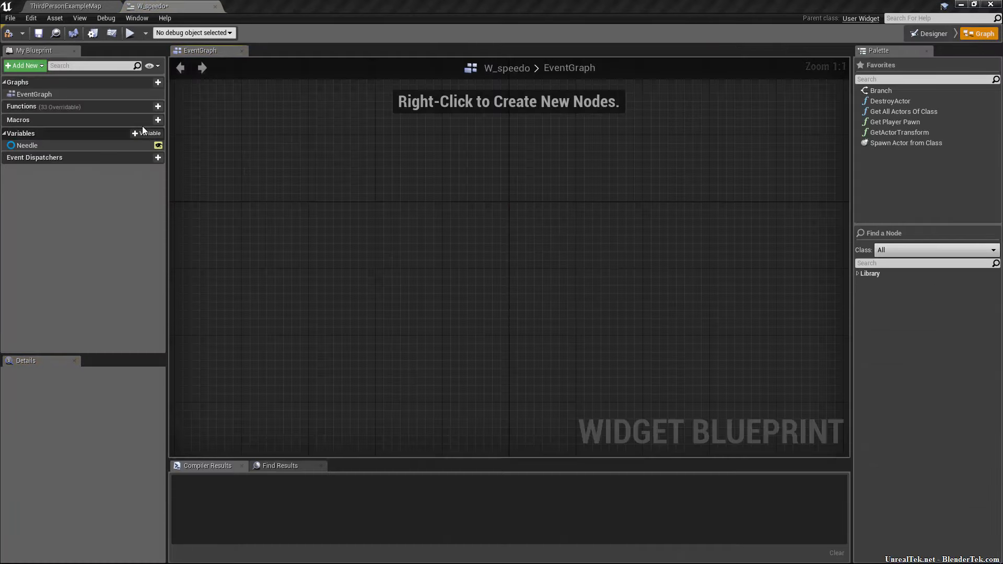
pyautogui.click(146, 107)
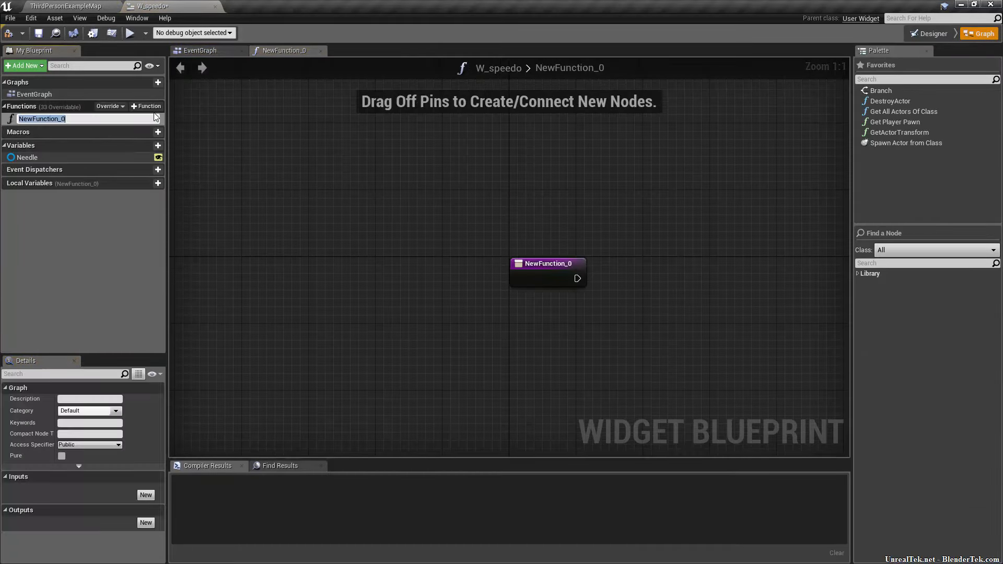
pyautogui.write('GetVelocity')
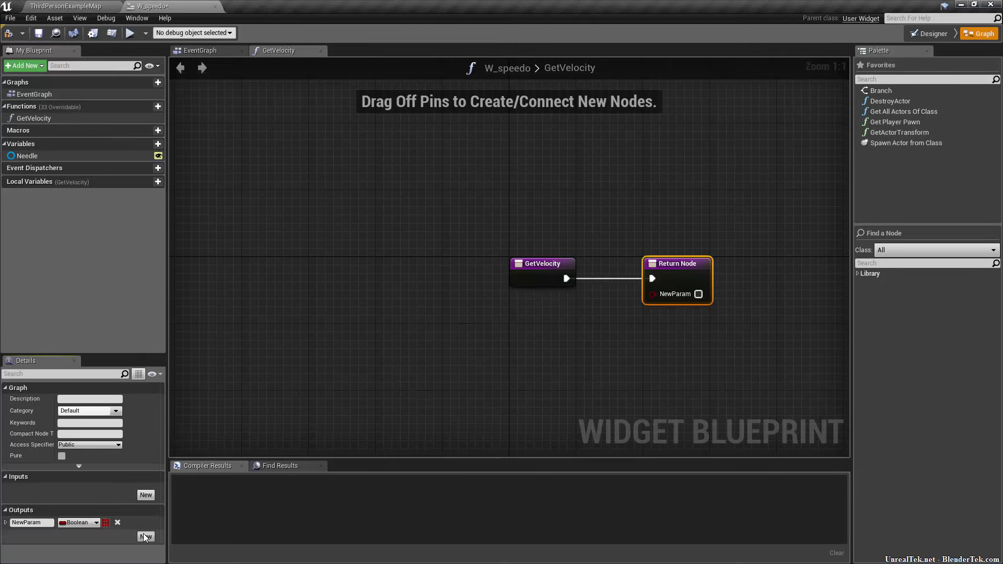
pyautogui.click(146, 536)
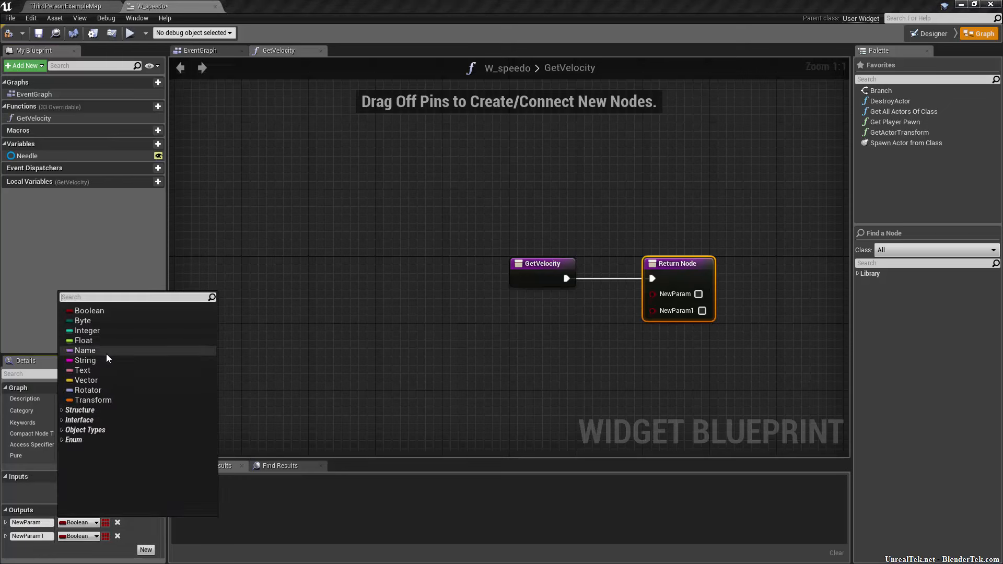
pyautogui.click(84, 341)
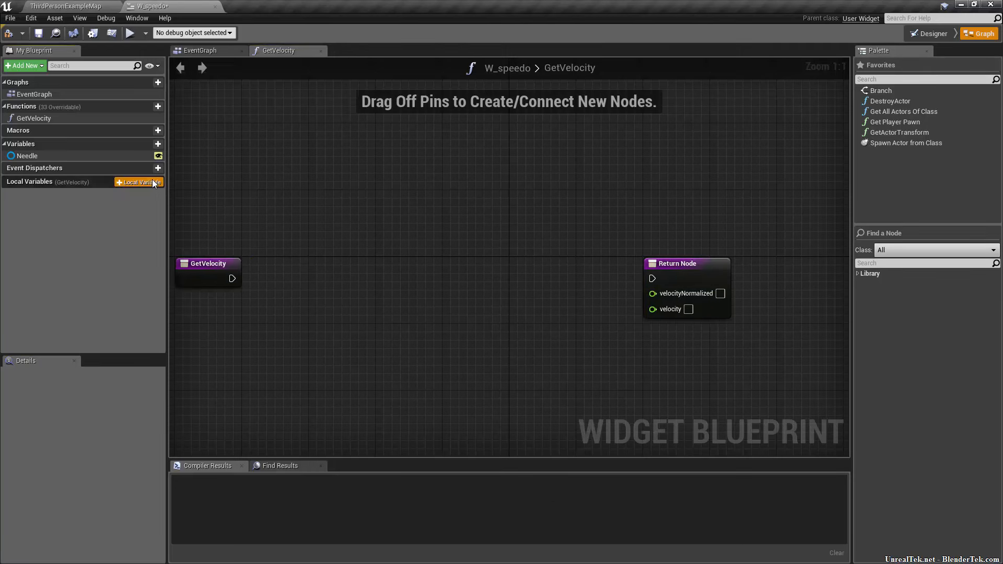
# - Add a velocity local variable, cast the owning pawn to ThirdPersonCharacter and read Get Velocity
pyautogui.click(138, 181)
pyautogui.write('get owning player pawn')
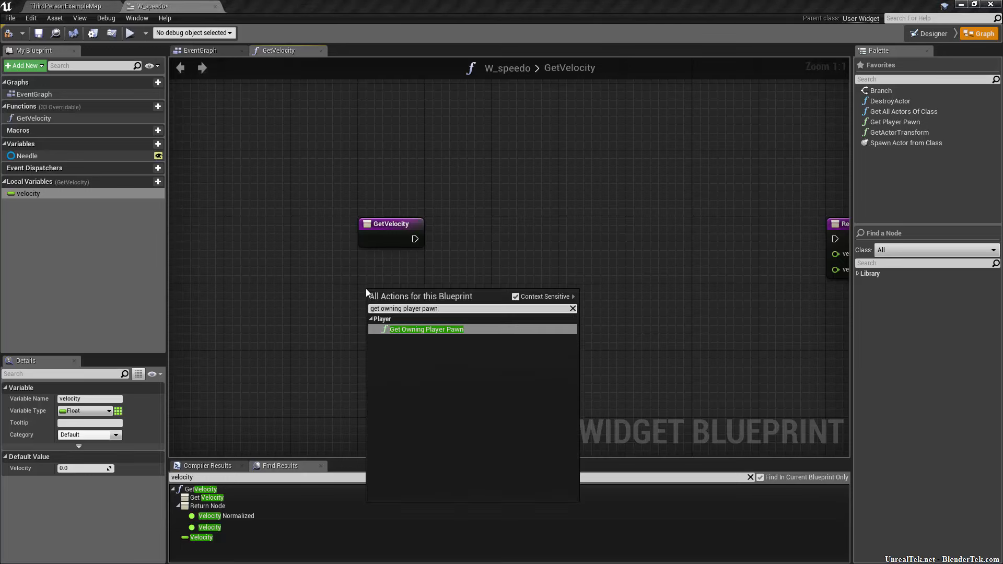
pyautogui.click(426, 329)
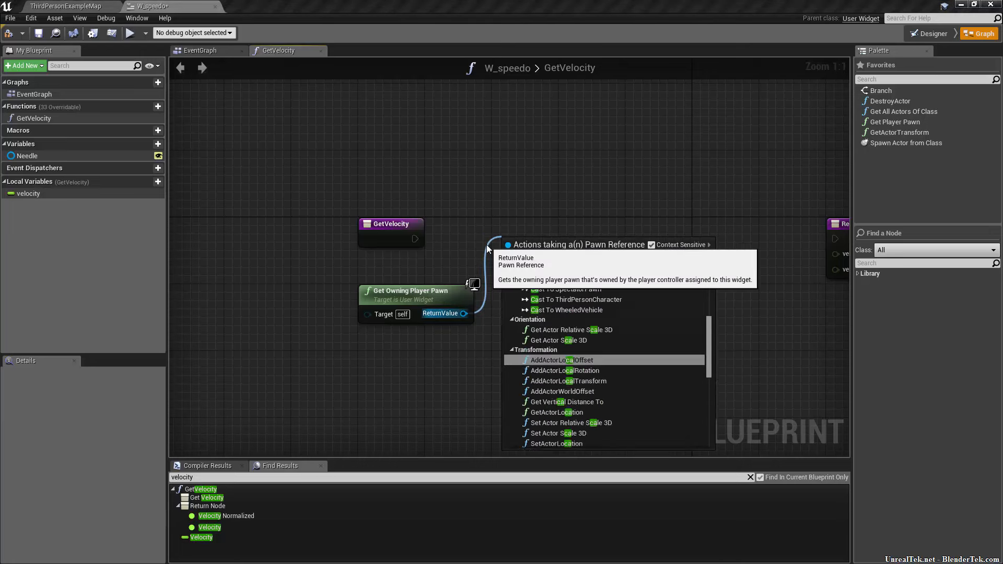
pyautogui.write('cast')
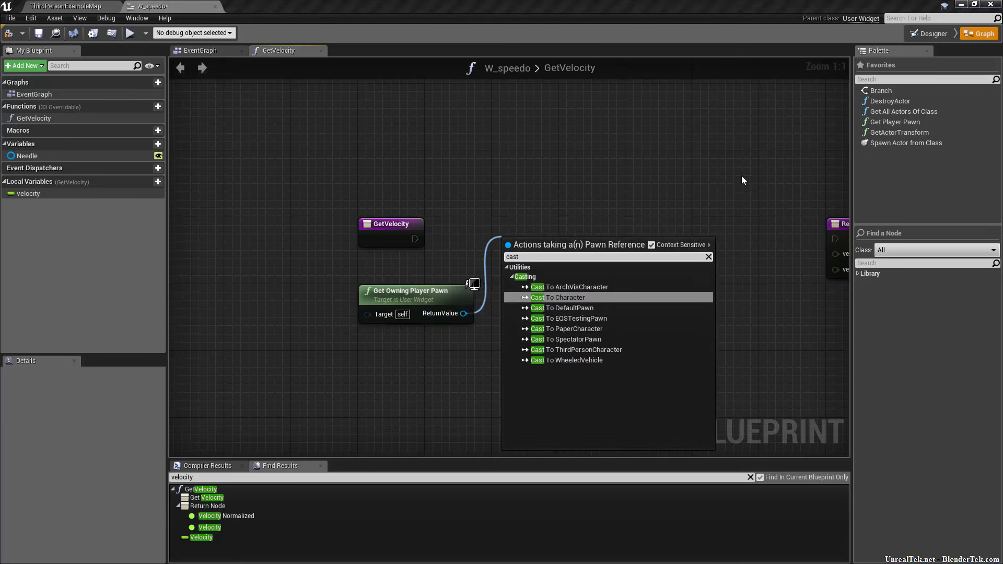
pyautogui.write('to')
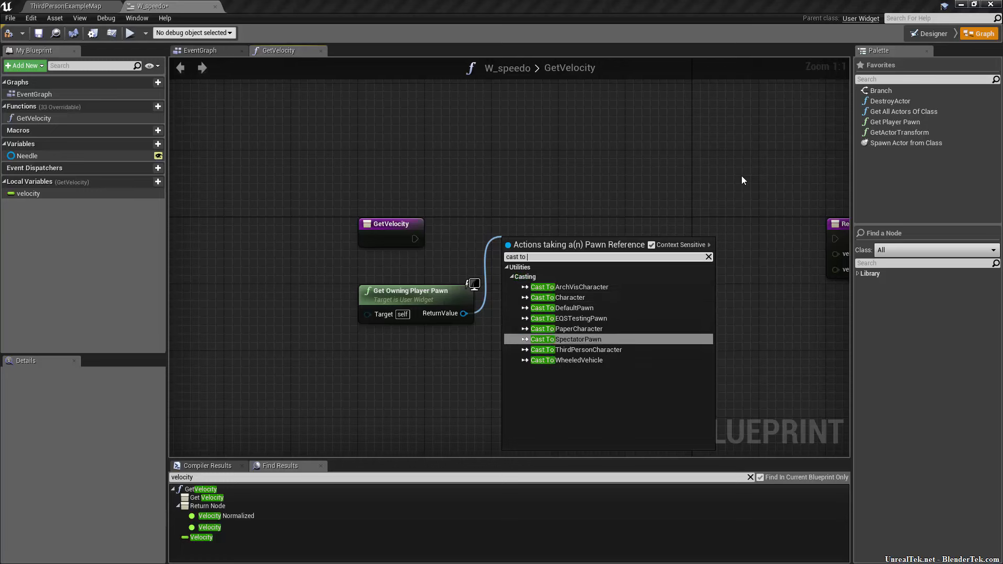
pyautogui.click(576, 349)
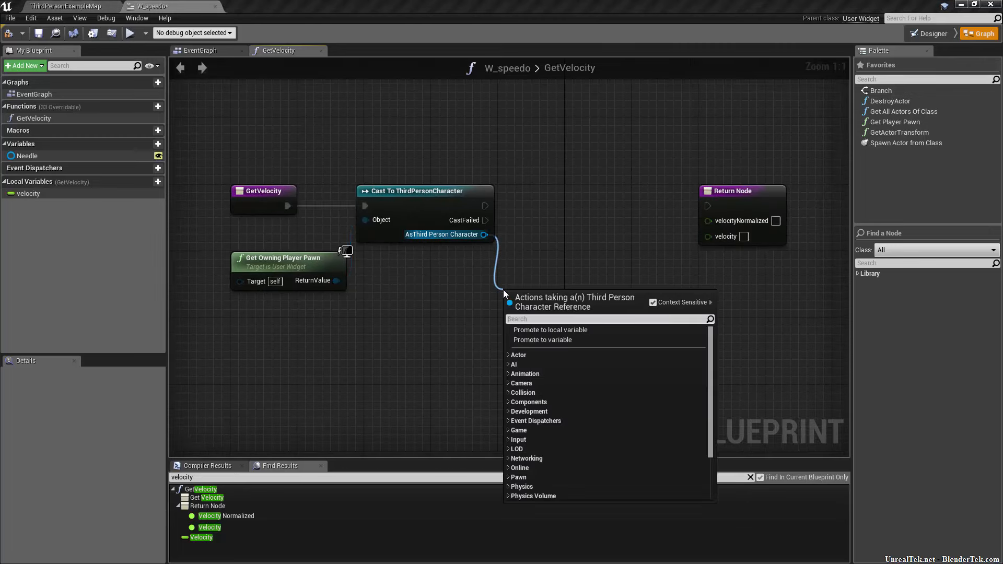
pyautogui.write('get velocit')
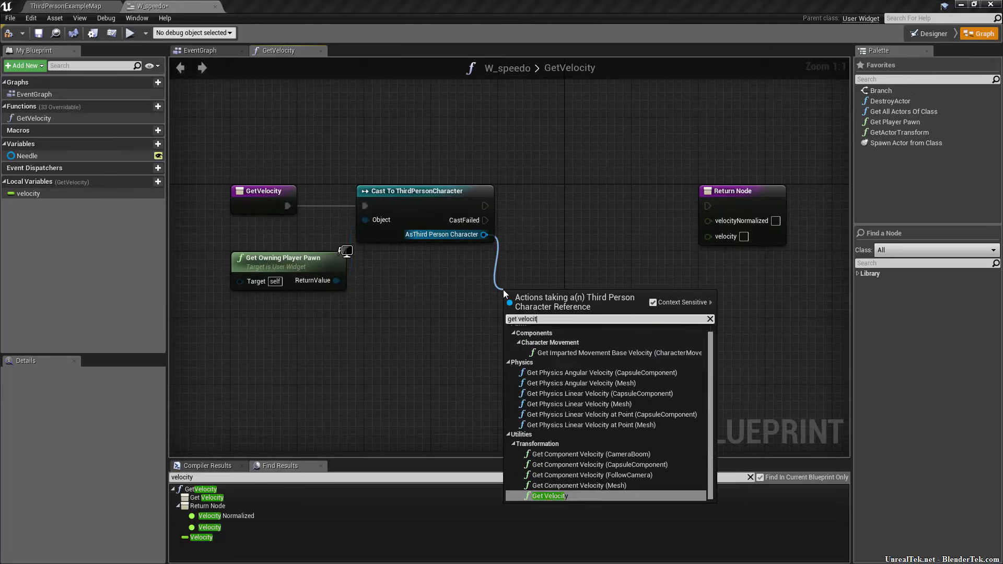
pyautogui.click(549, 495)
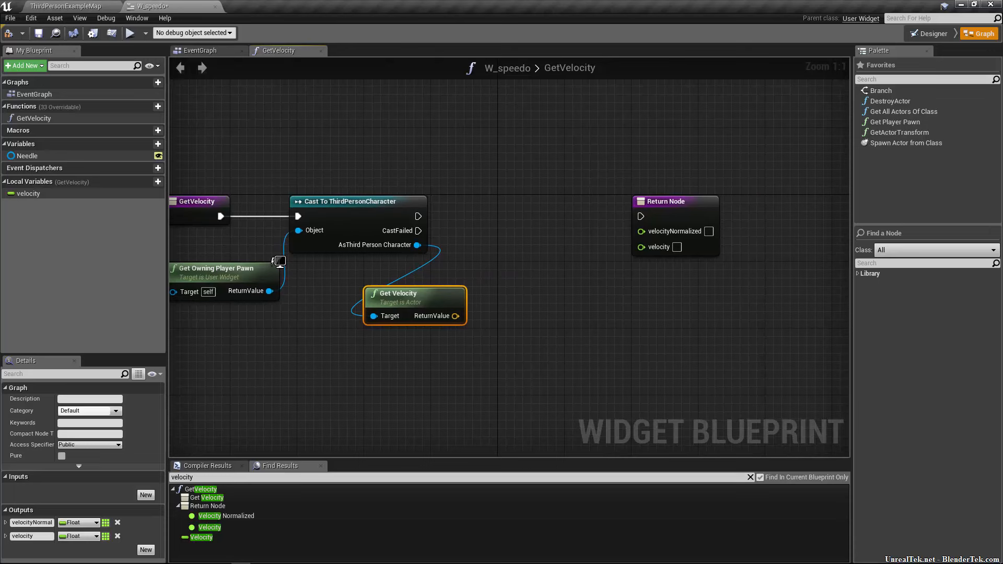
pyautogui.moveTo(455, 316)
pyautogui.write('vector length')
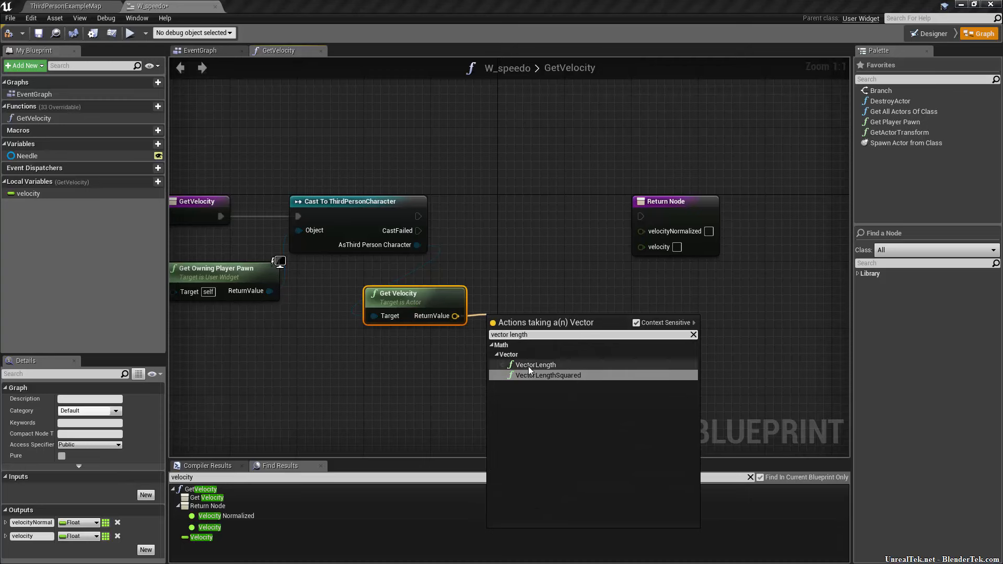
# - Take the velocity's VectorLength, divide by 3500 and clamp 0-1 into velocityNormalized
pyautogui.click(534, 364)
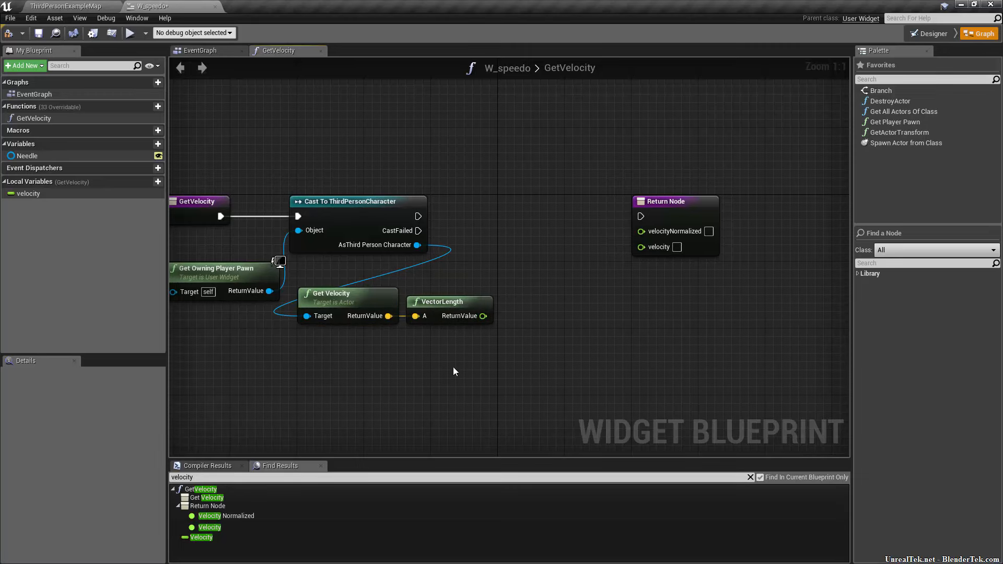
pyautogui.click(28, 193)
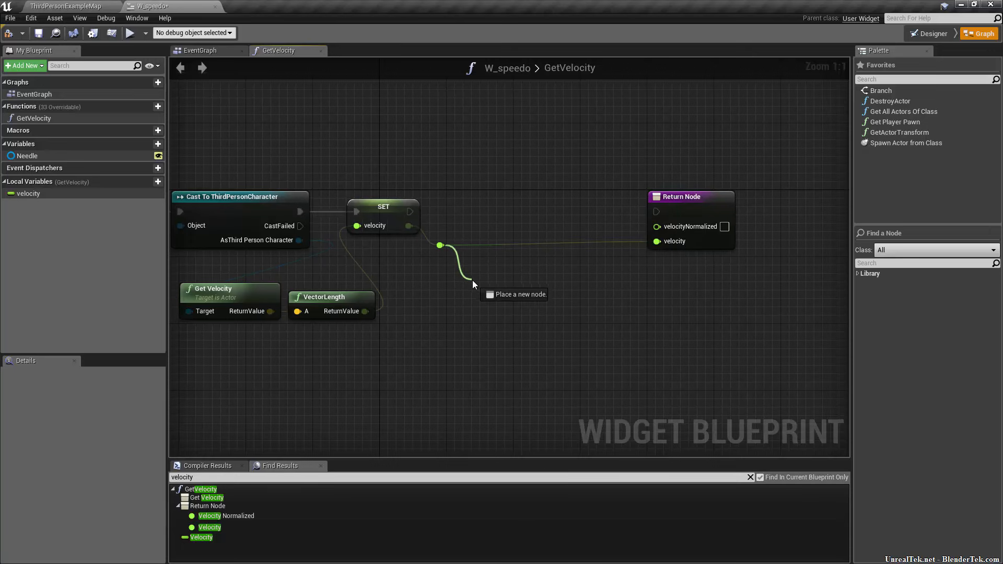
pyautogui.click(473, 284)
pyautogui.write('clamp')
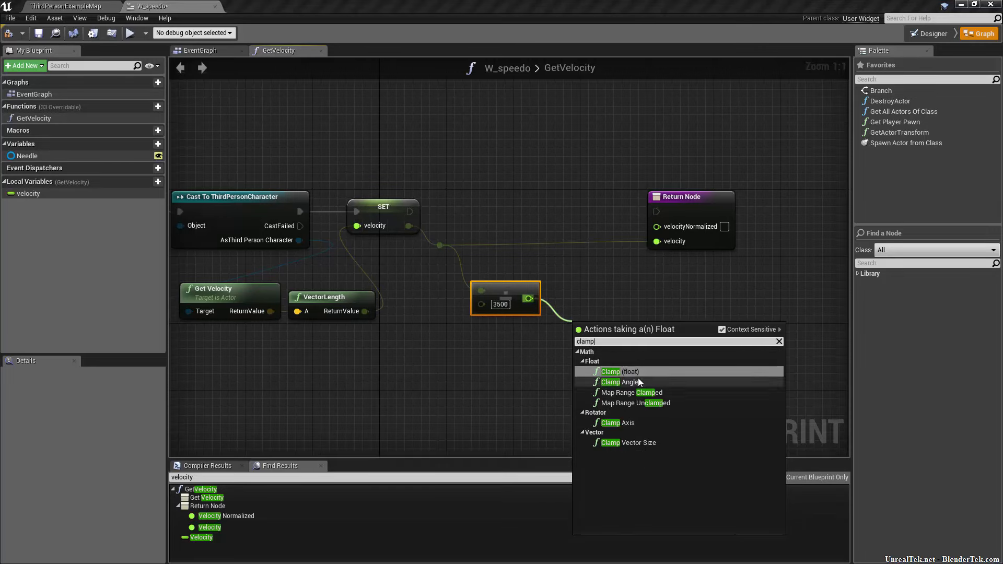
pyautogui.moveTo(637, 372)
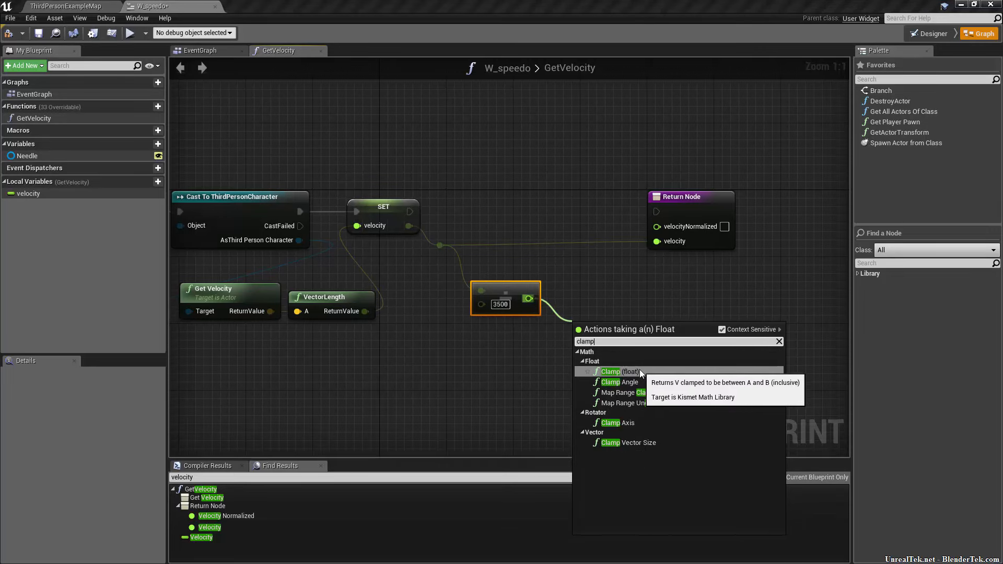
pyautogui.click(618, 372)
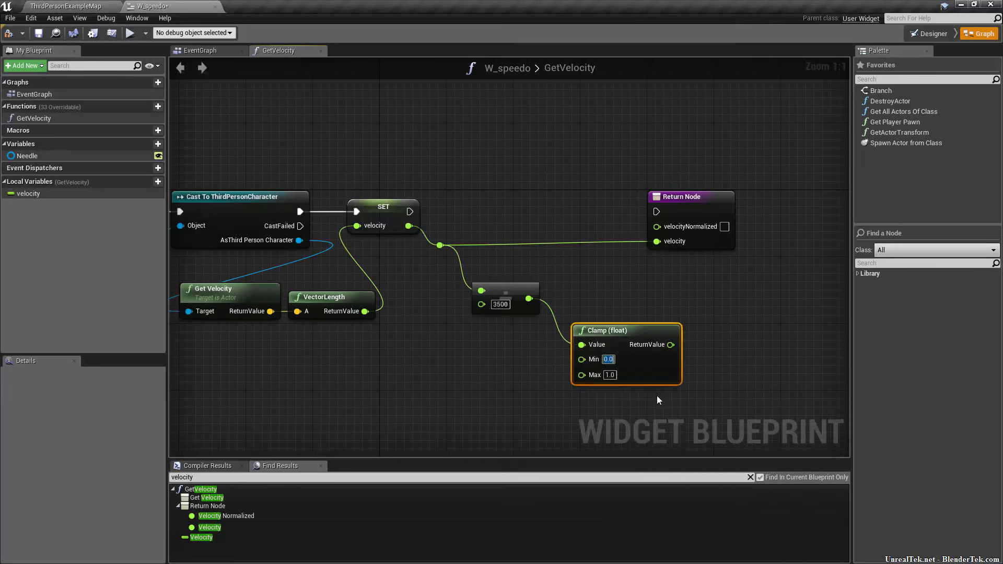
pyautogui.click(610, 375)
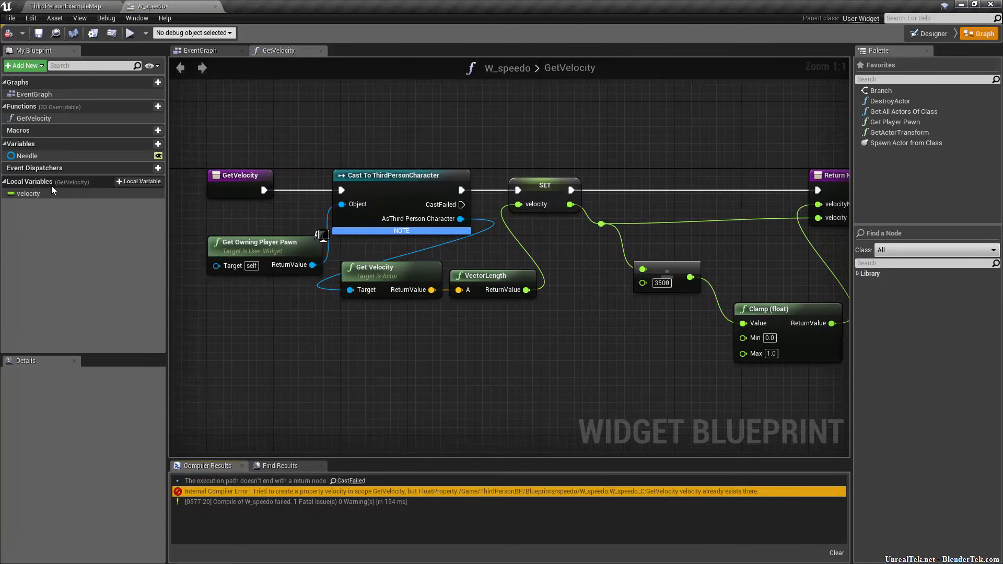
# - Rename the local variable to velocity1, compile, and create a GetText_0 binding for the speed text
pyautogui.click(31, 194)
pyautogui.write('1')
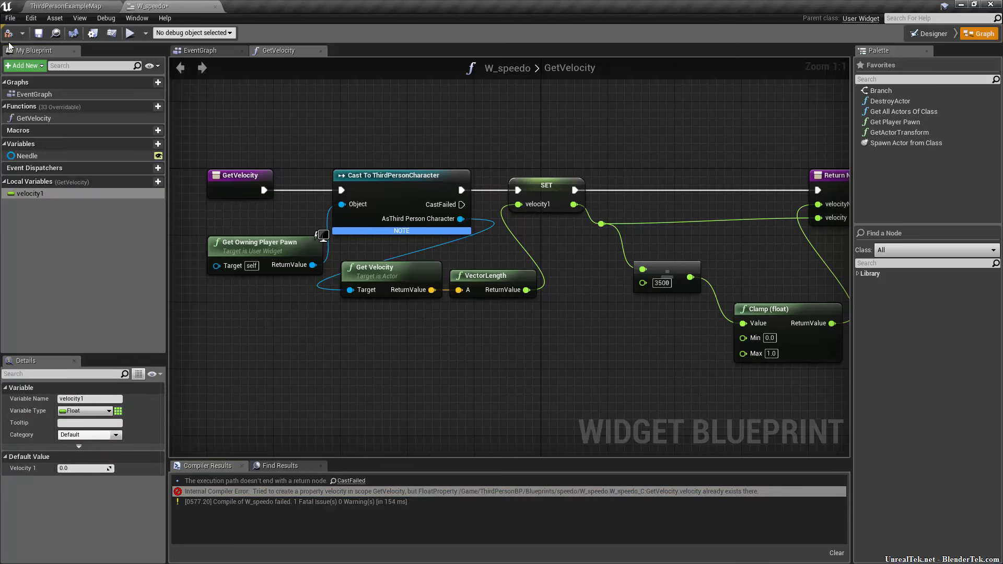
pyautogui.click(130, 32)
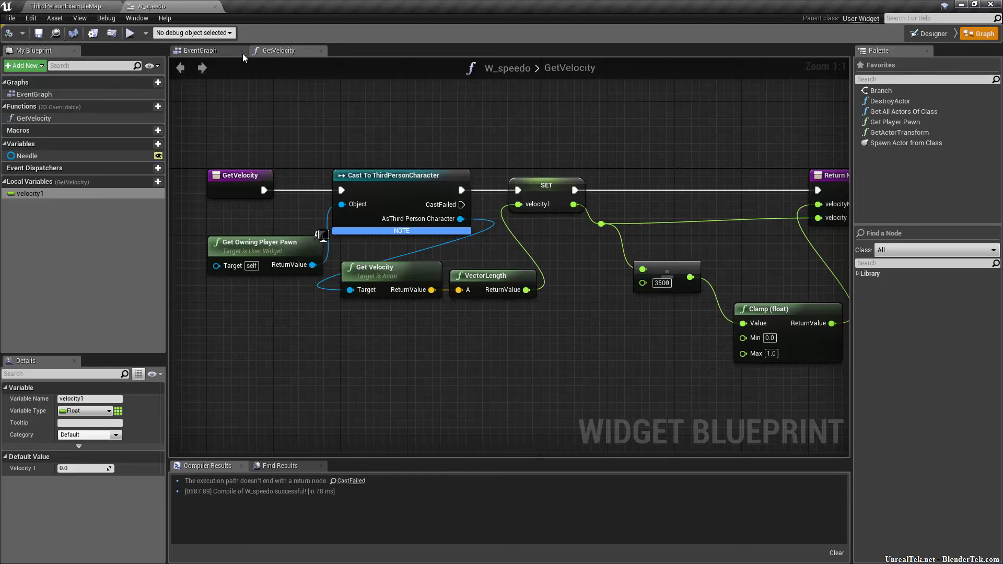
pyautogui.click(929, 33)
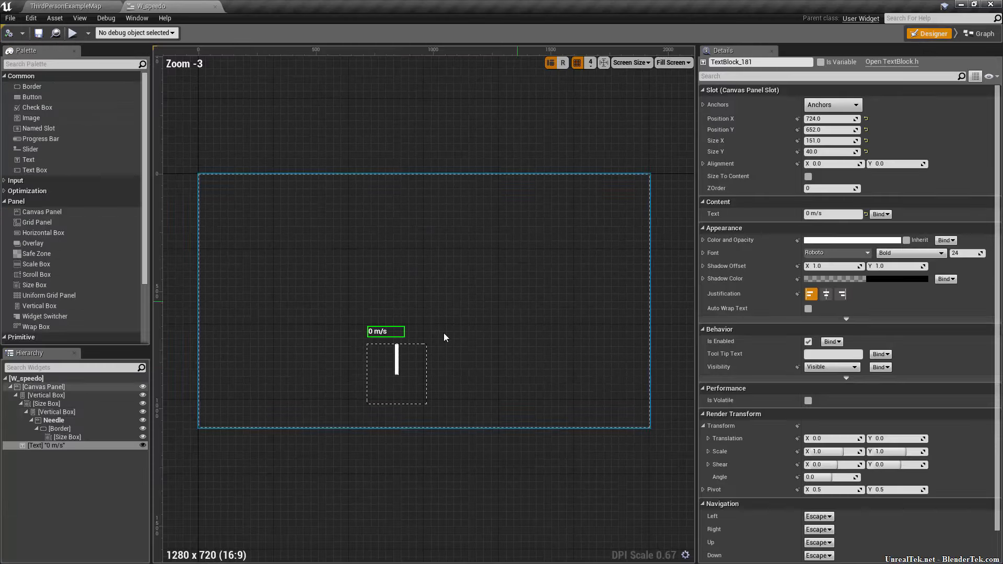
pyautogui.scroll(3)
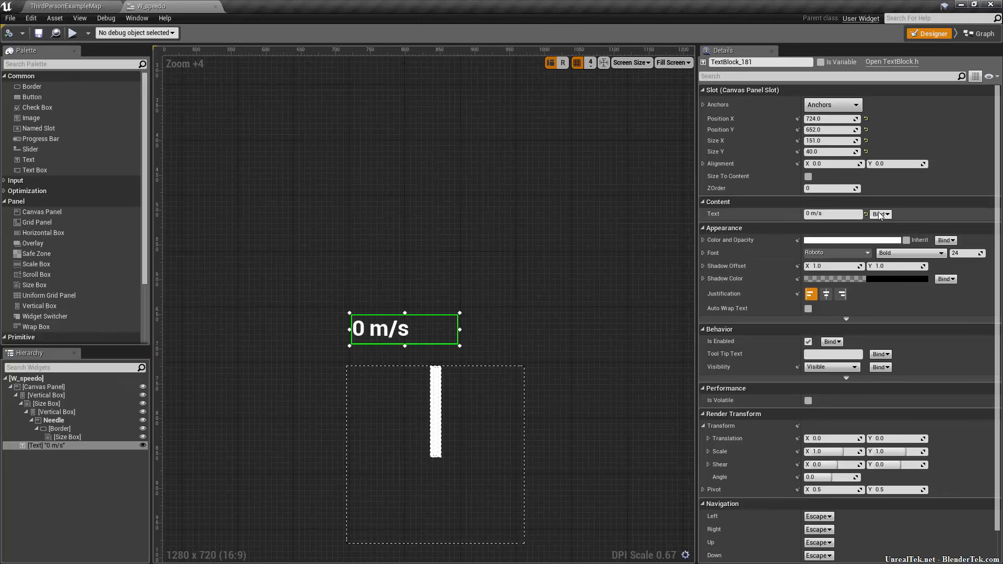
pyautogui.click(978, 33)
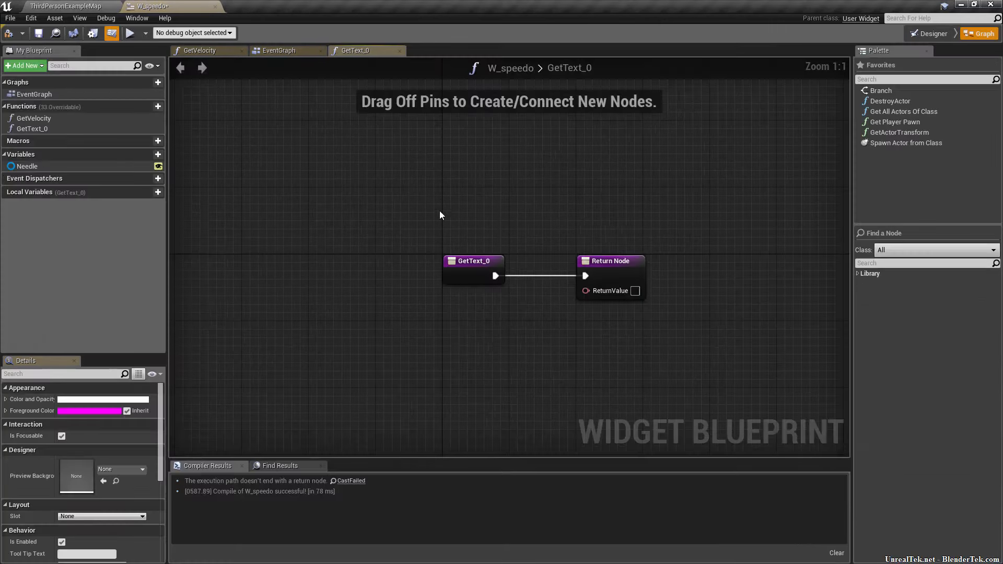
# - Rename the binding GetSpeedTExt, divide velocity by 100 and format as '{speed} m/S' text
pyautogui.click(33, 129)
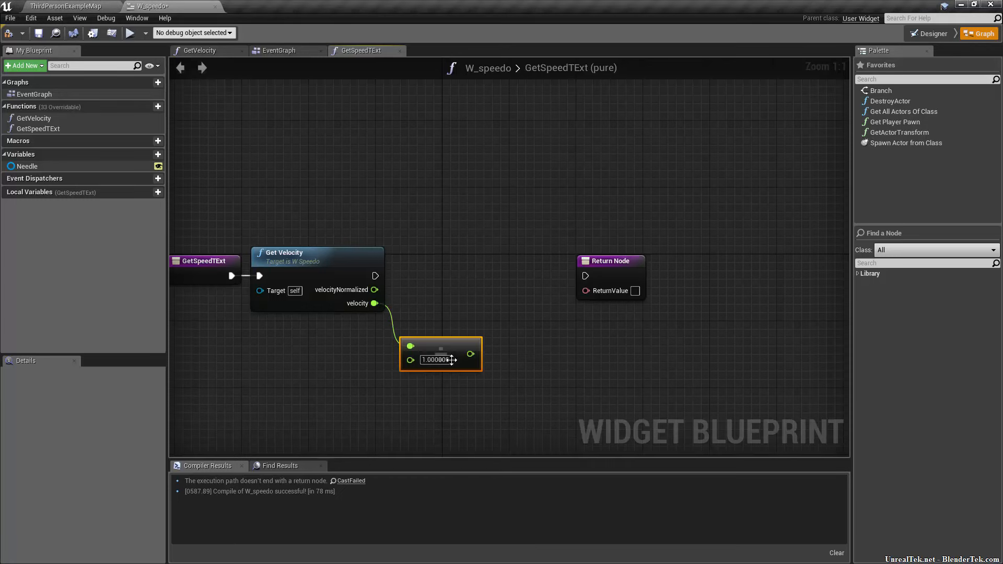
pyautogui.doubleClick(436, 360)
pyautogui.write('100')
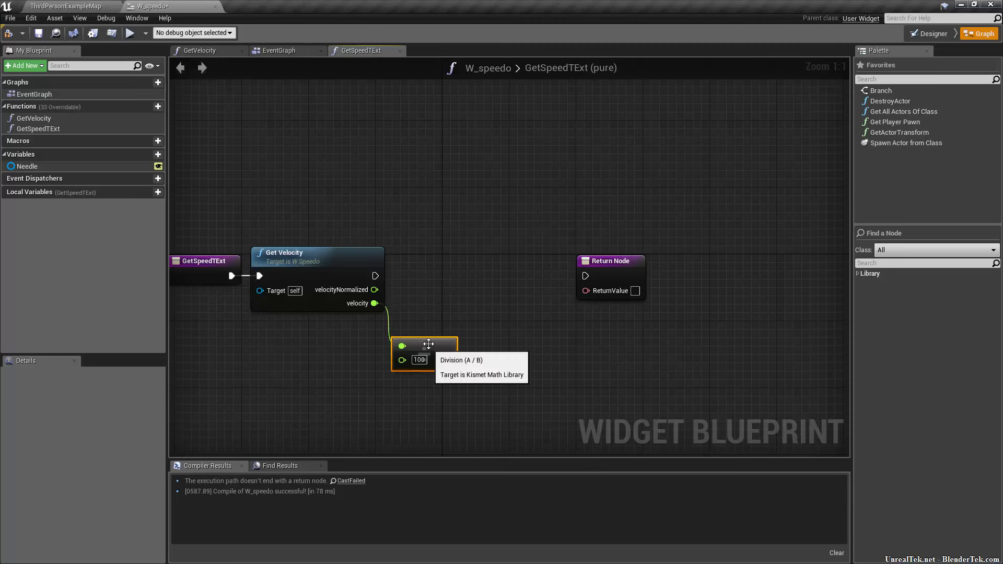
pyautogui.moveTo(373, 303)
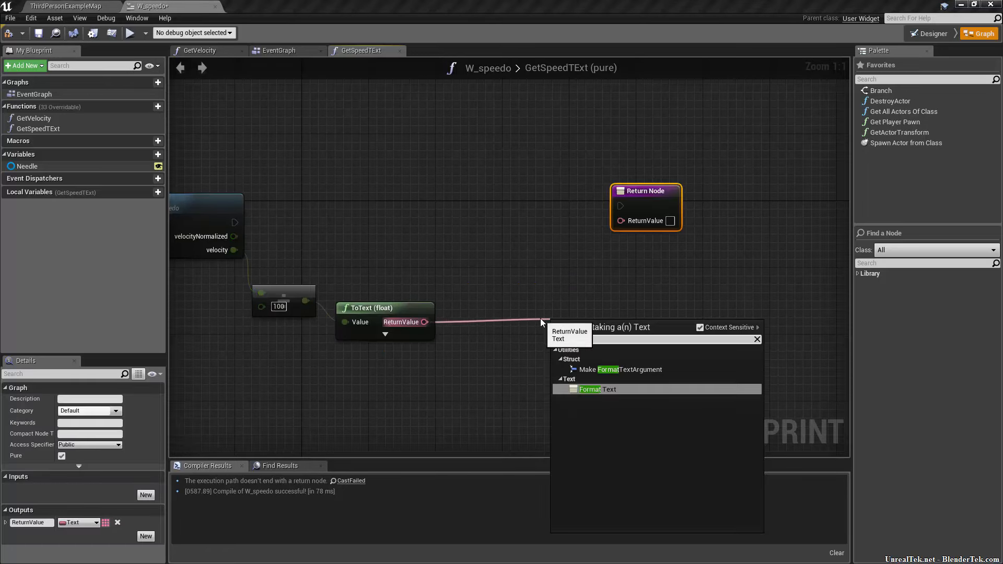
pyautogui.click(597, 389)
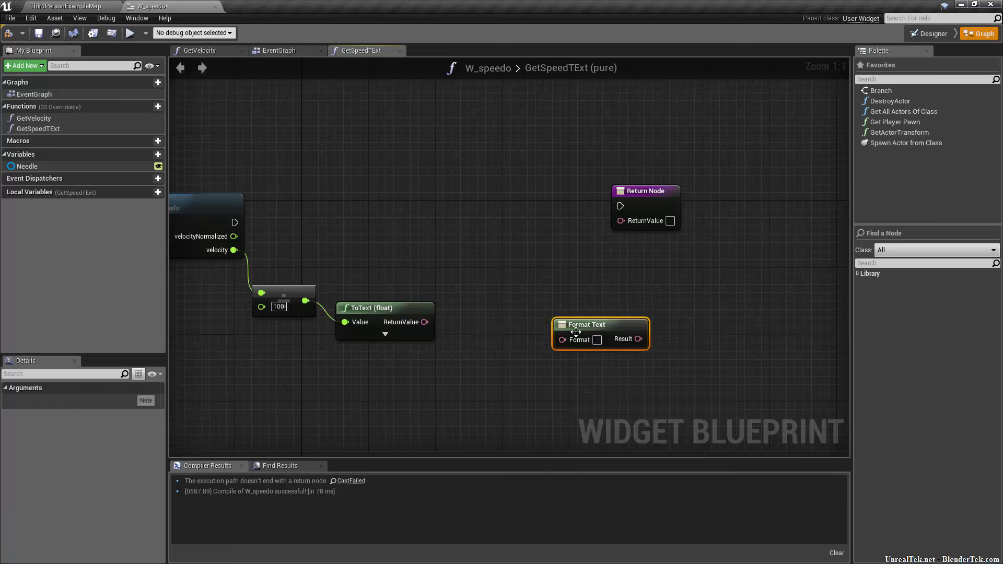
pyautogui.moveTo(587, 324); pyautogui.dragTo(537, 299)
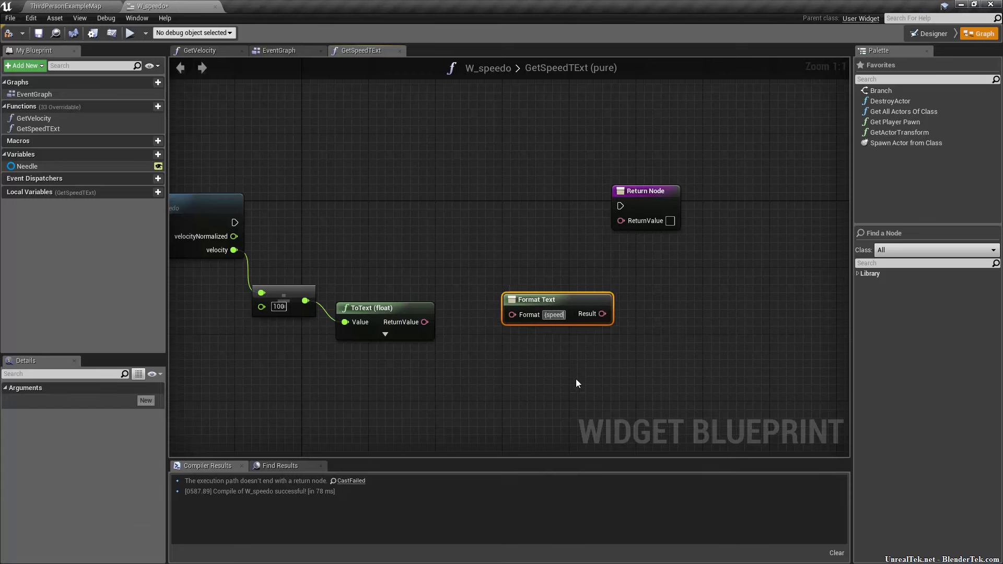
pyautogui.click(557, 300)
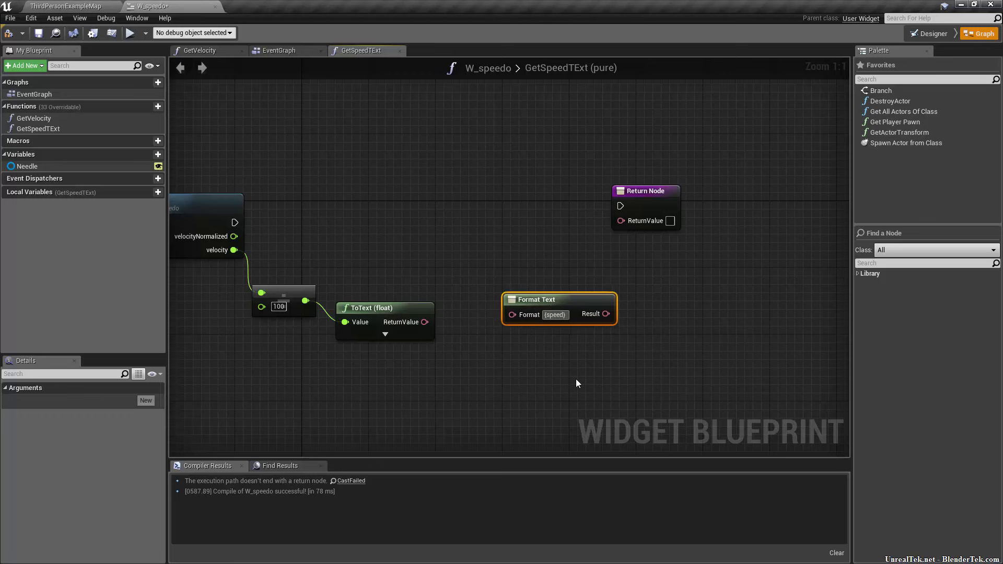
pyautogui.write('m/s')
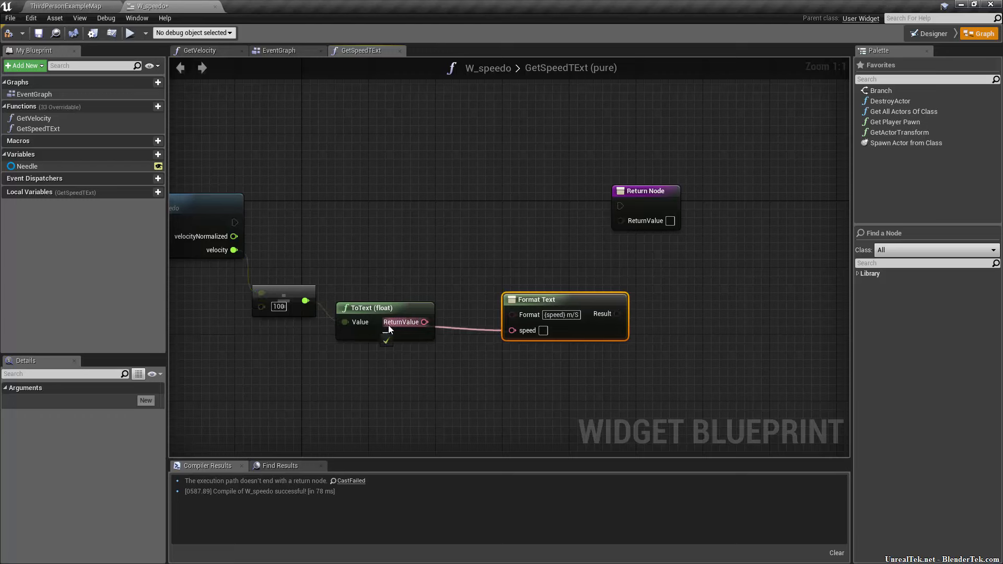
pyautogui.moveTo(548, 331)
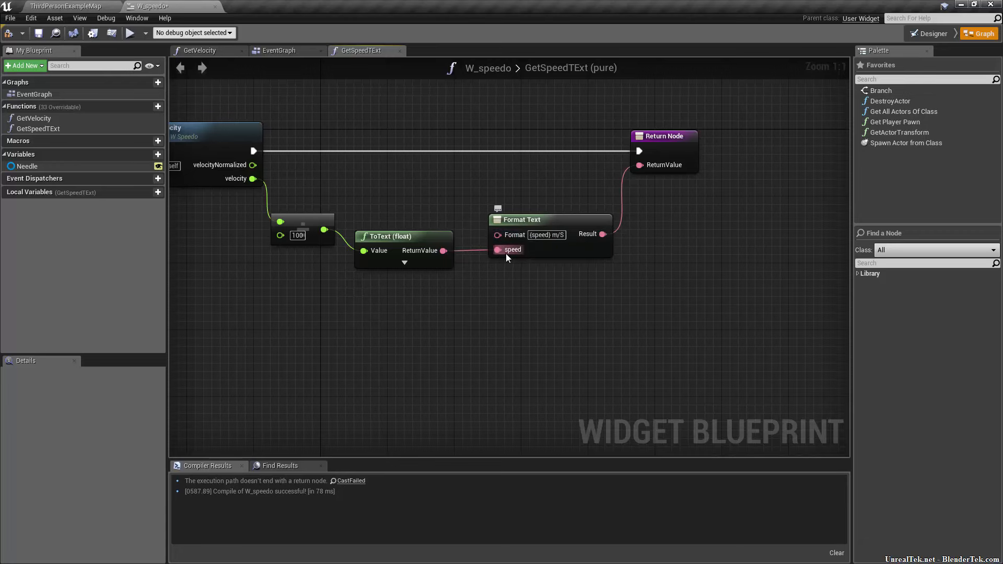
pyautogui.moveTo(928, 33)
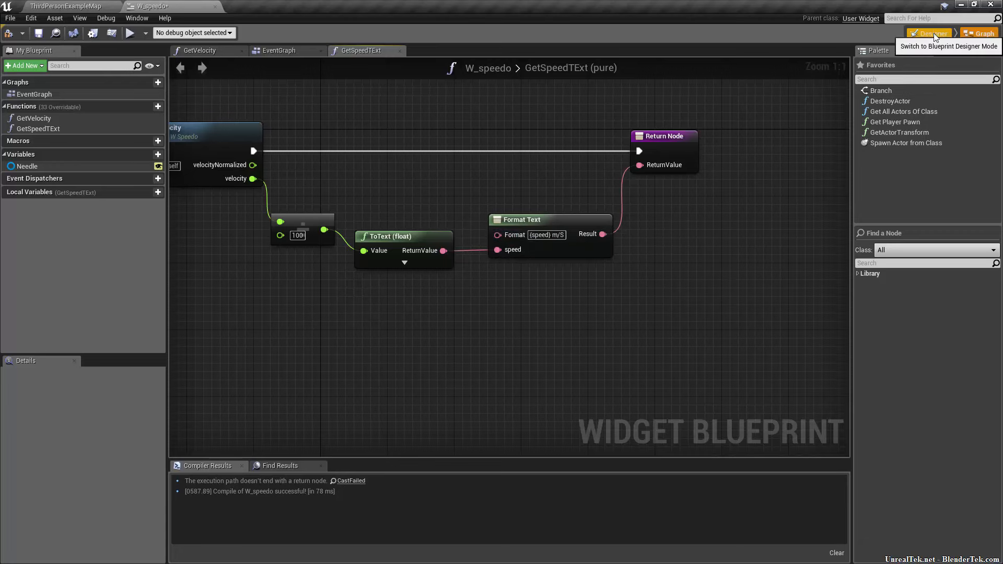
# - Check the Designer binding, then bring up W_speedo's empty EventGraph
pyautogui.click(928, 32)
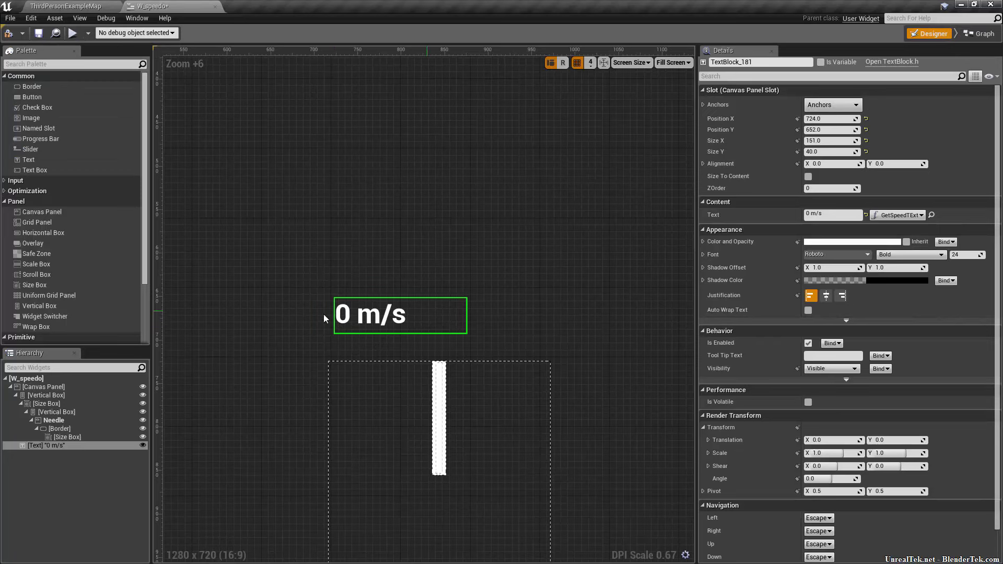
pyautogui.click(978, 33)
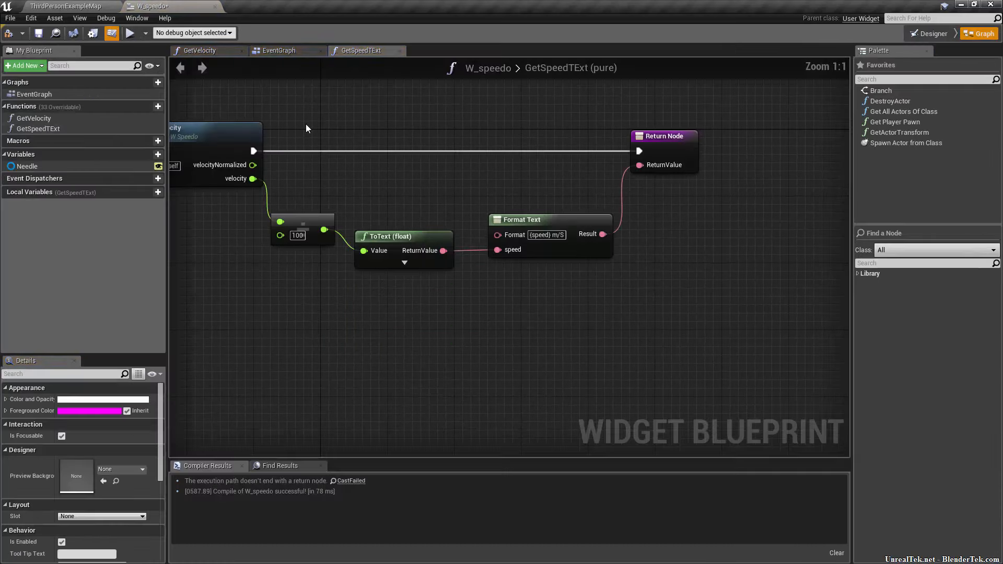
pyautogui.click(280, 50)
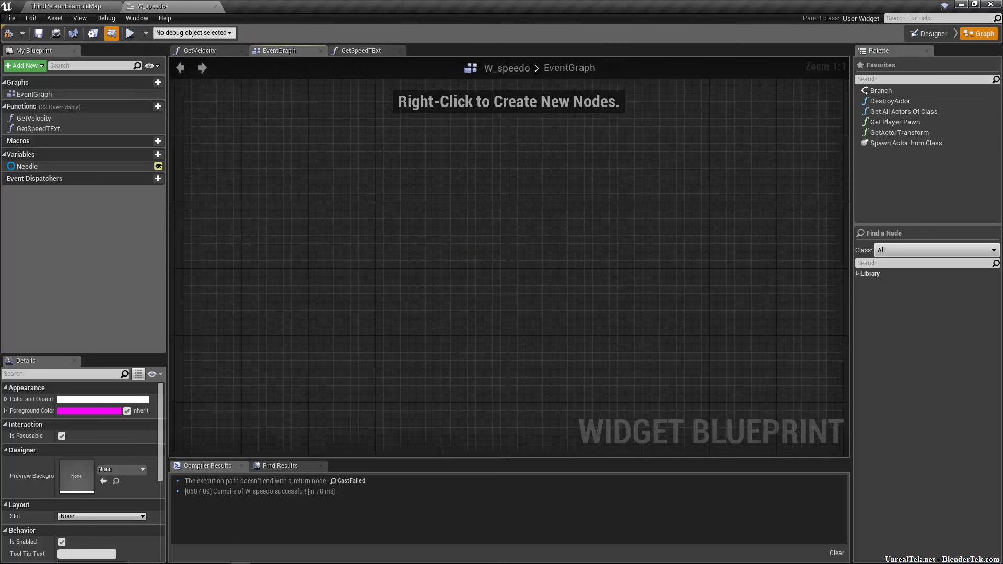
pyautogui.moveTo(256, 185)
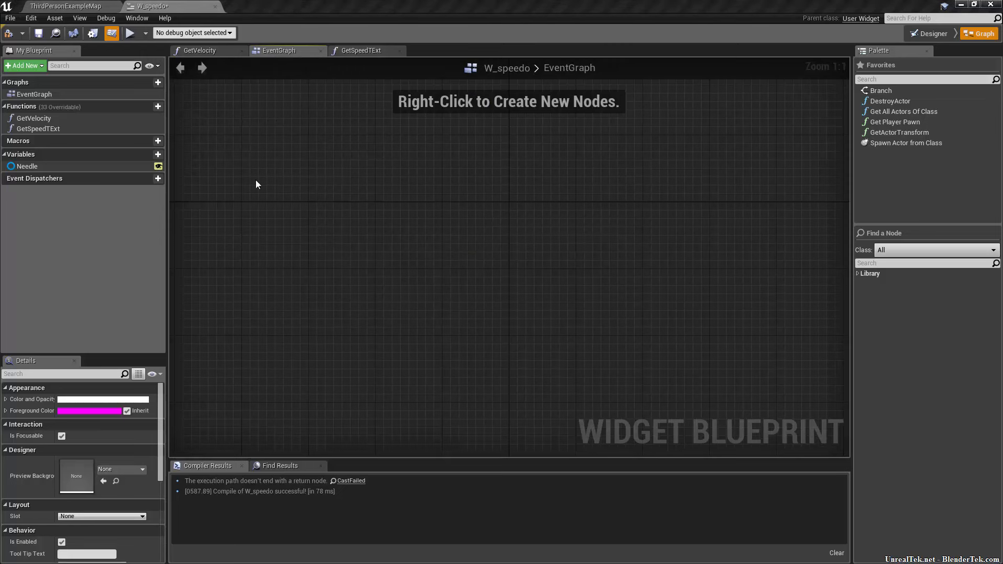
# - Add an Event Tick node and reopen the node menu for a Get Velocity call
pyautogui.rightClick(256, 184)
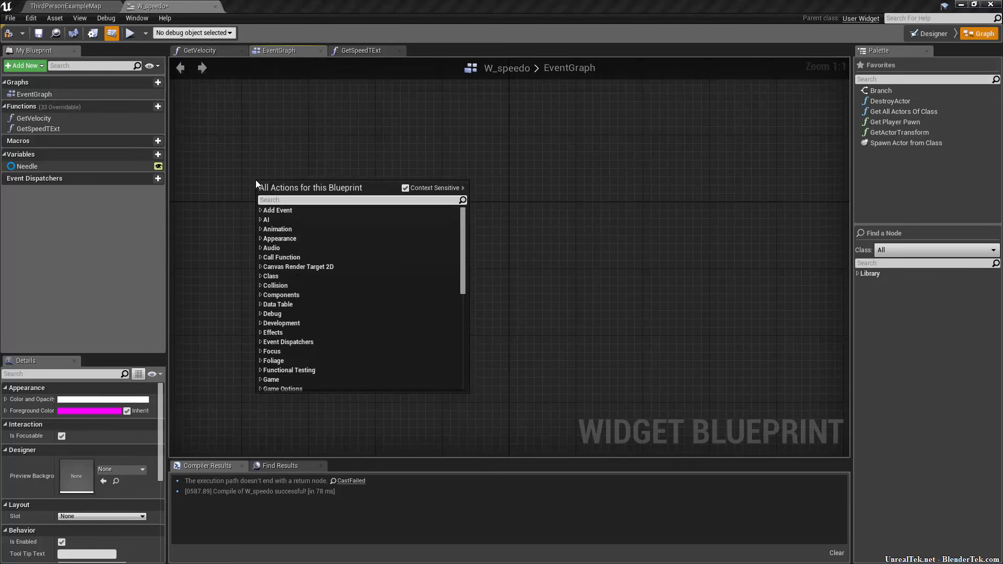
pyautogui.write('event tick')
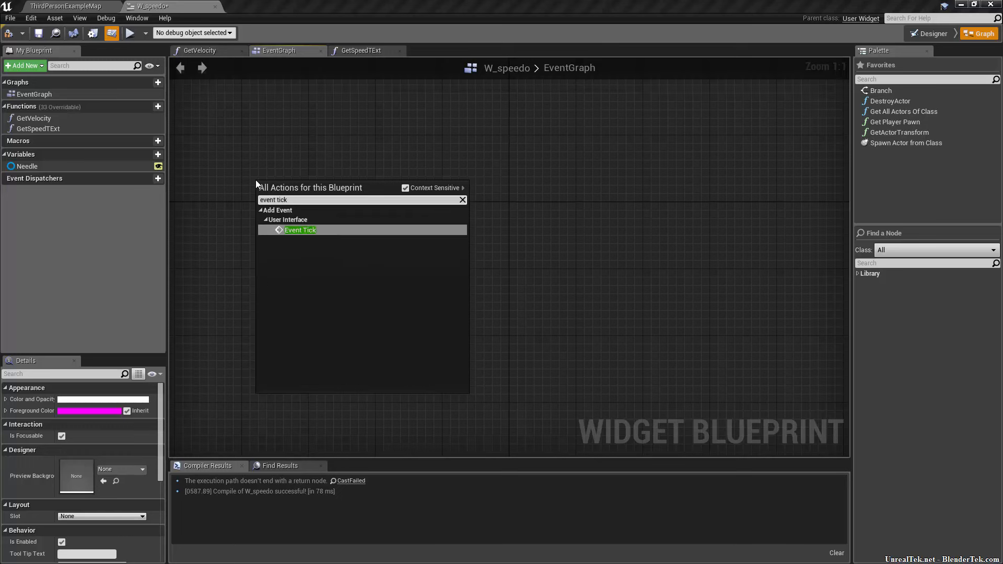
pyautogui.click(300, 230)
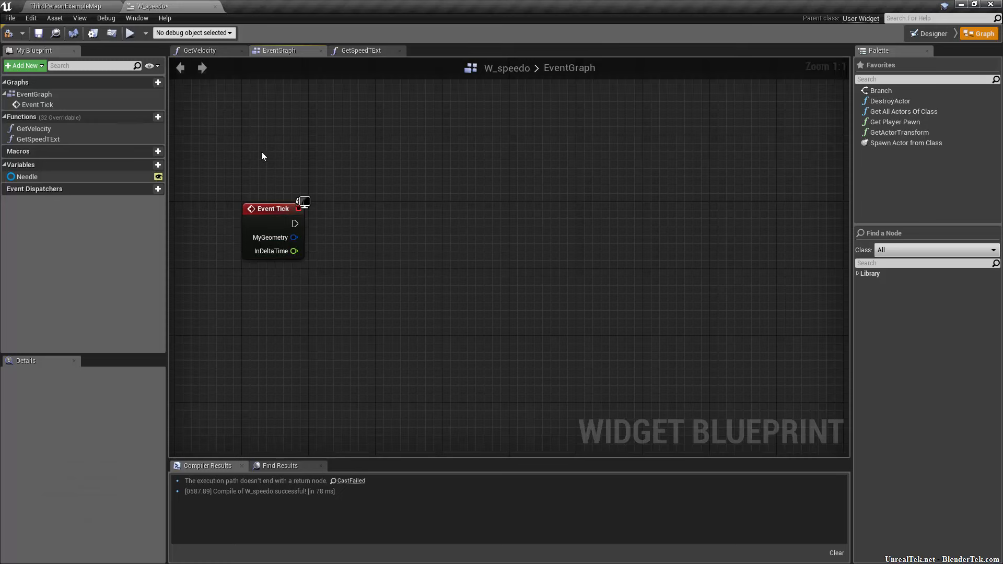
pyautogui.rightClick(275, 157)
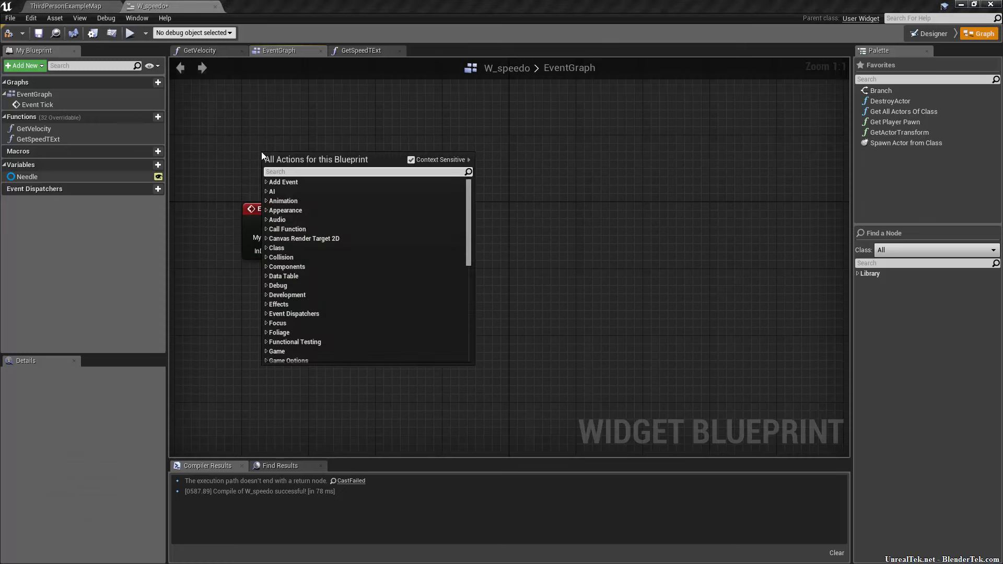
pyautogui.moveTo(34, 128)
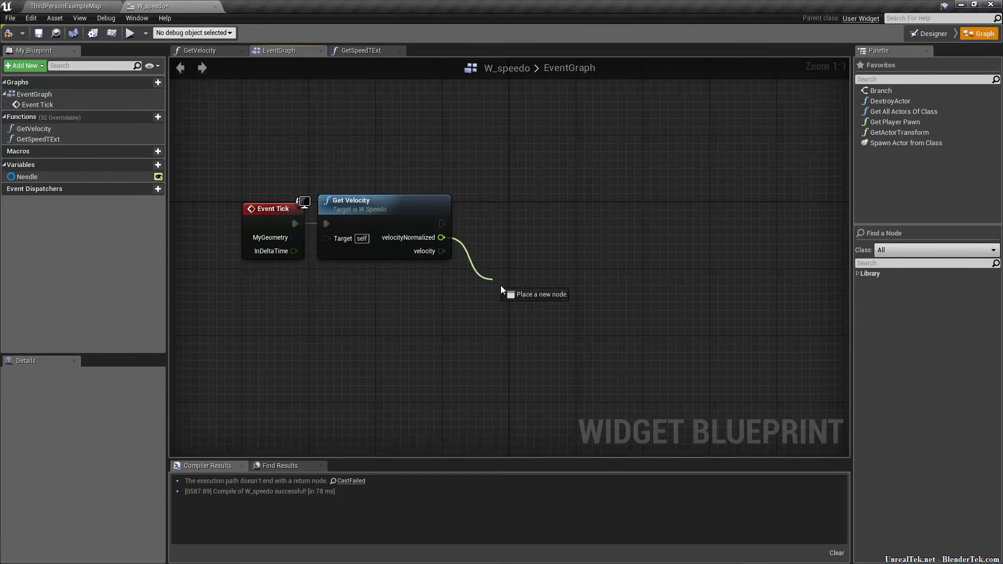
# - Subtract 90 from the multiplied normalized velocity with a float - float node
pyautogui.click(503, 293)
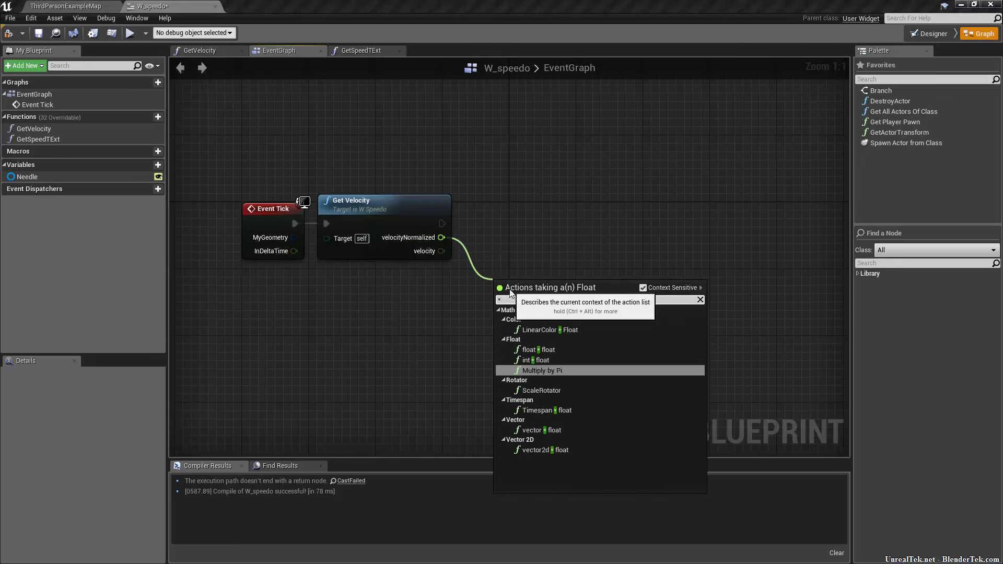
pyautogui.click(542, 370)
pyautogui.write('-')
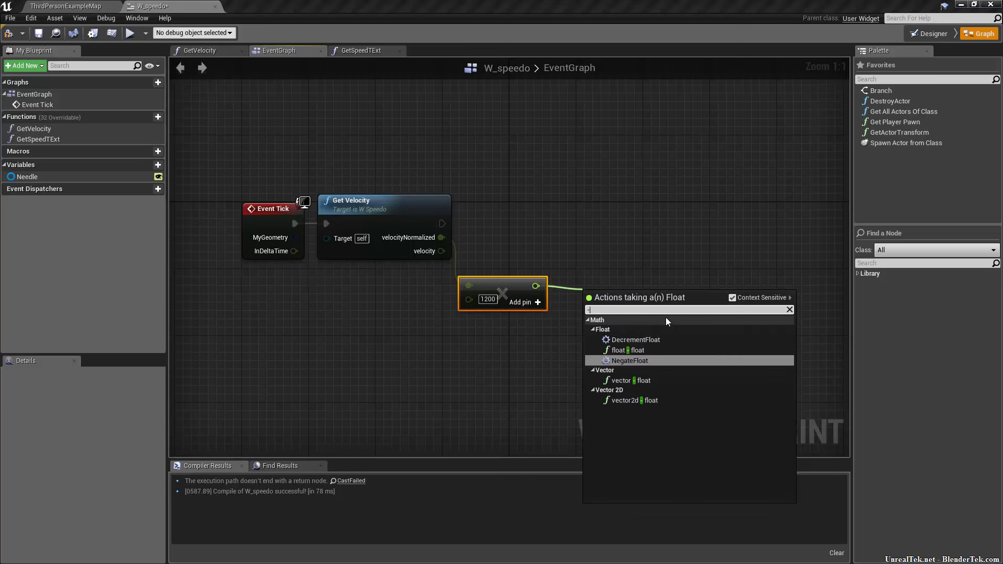
pyautogui.moveTo(649, 393)
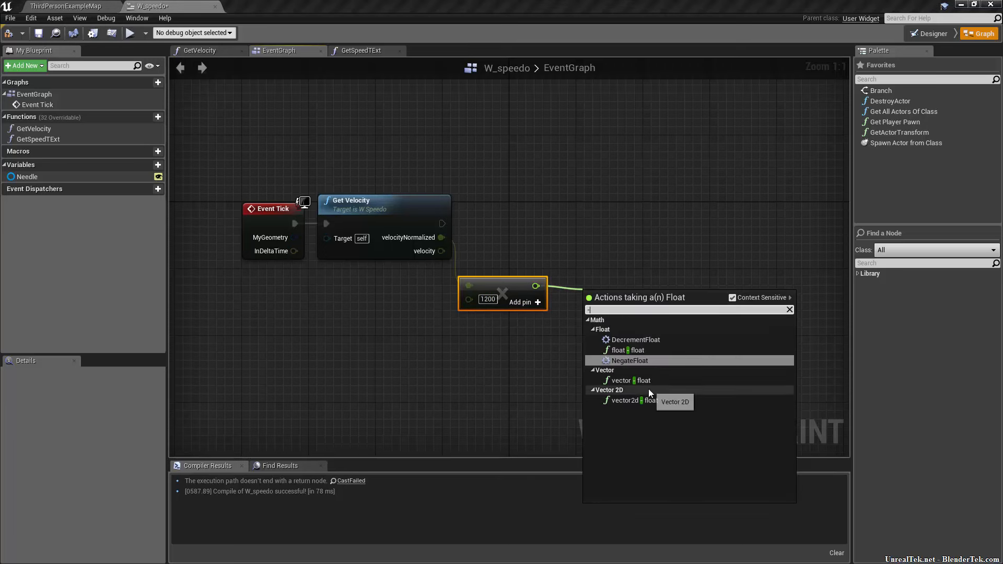
pyautogui.moveTo(658, 361)
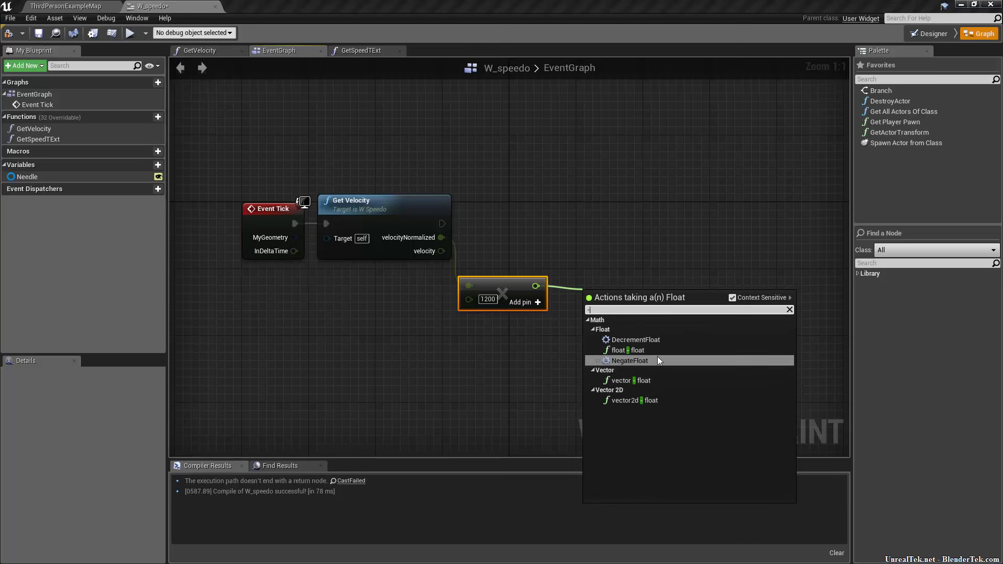
pyautogui.moveTo(629, 350)
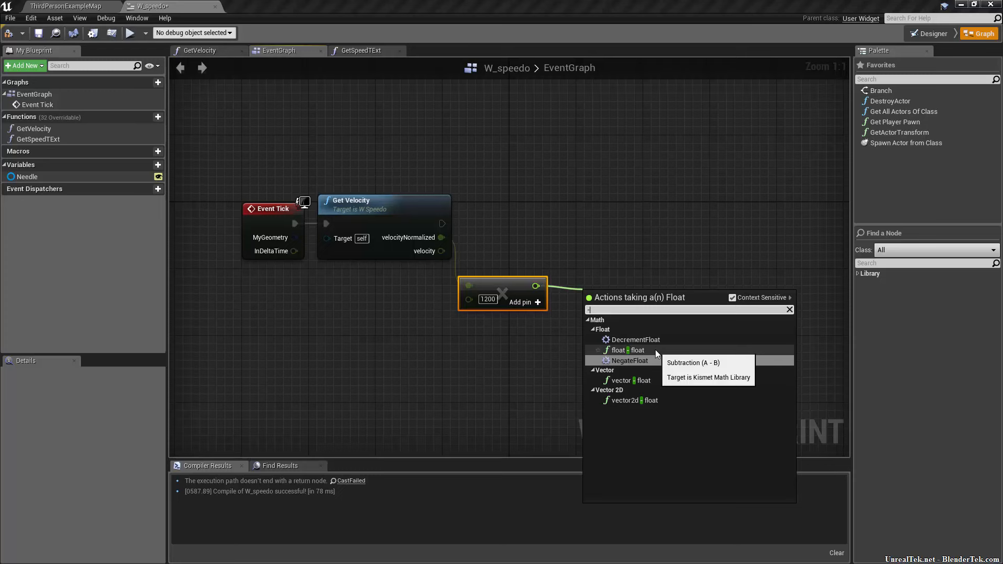
pyautogui.moveTo(649, 351)
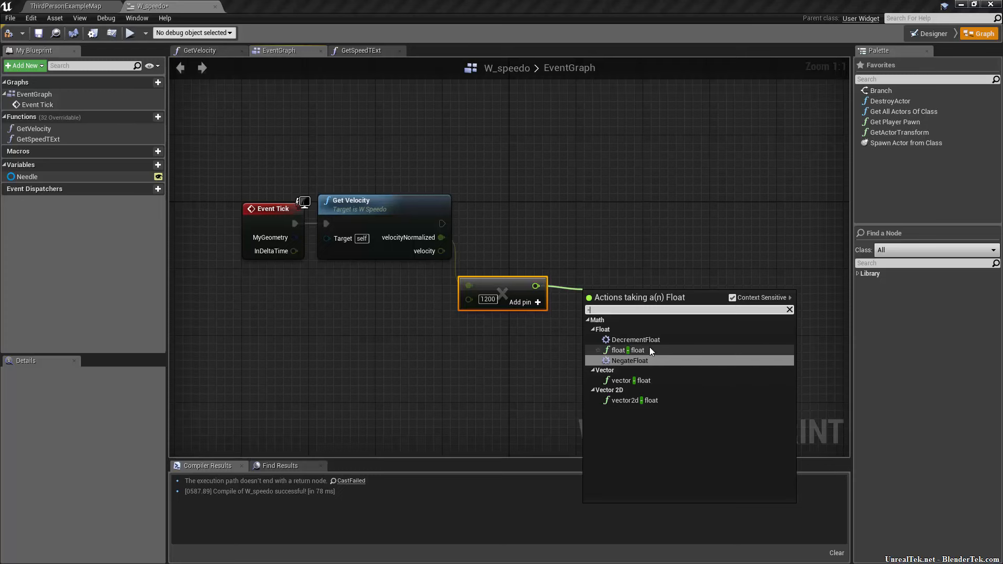
pyautogui.click(625, 350)
pyautogui.write('90')
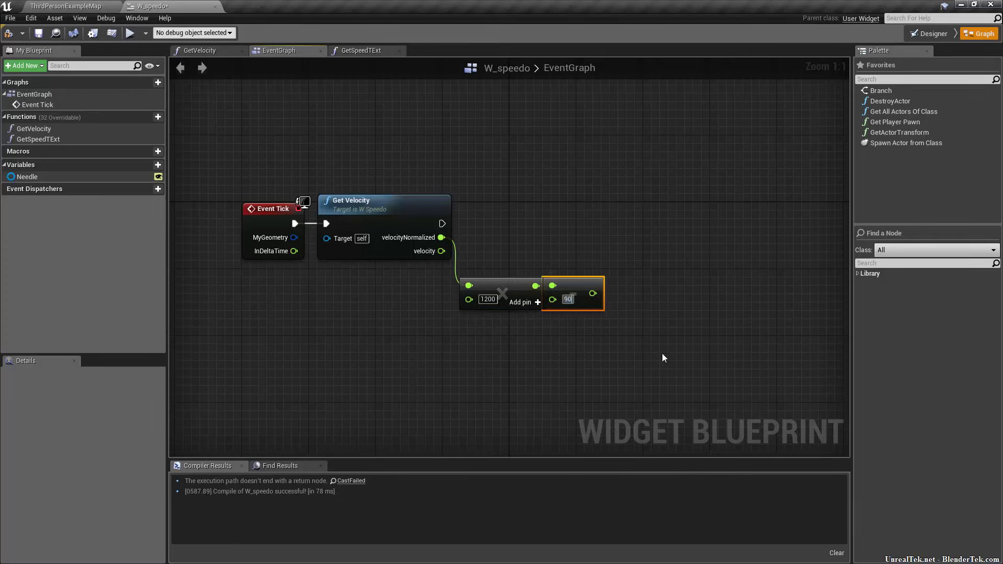
pyautogui.click(582, 316)
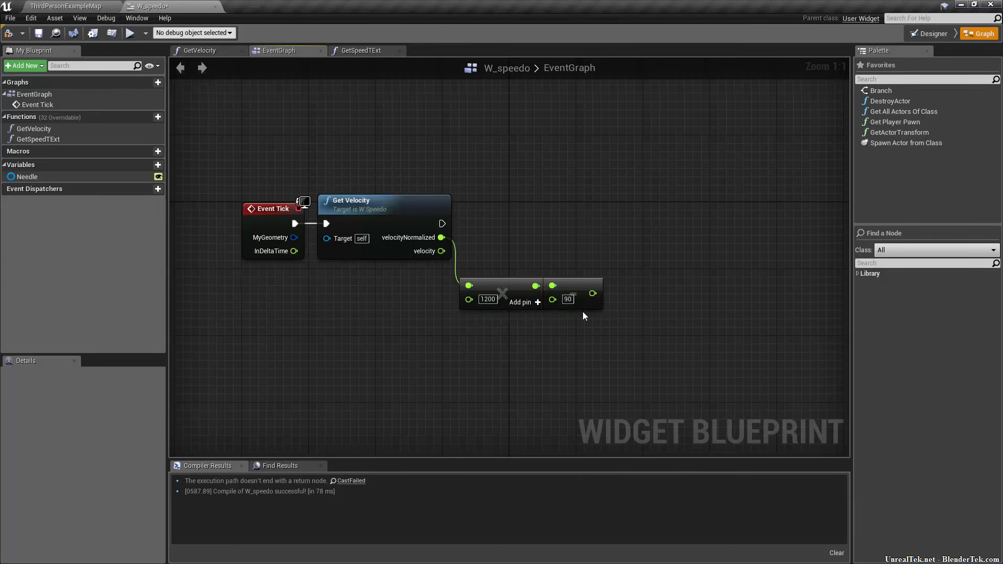
pyautogui.moveTo(573, 295)
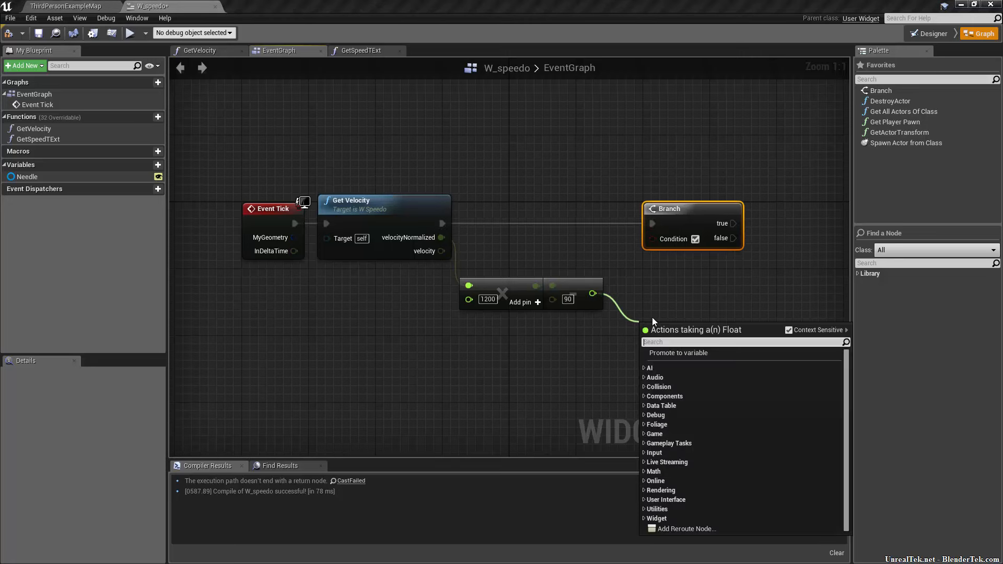
# - Add a comparison after the minus-90 value and a Set Render Angle node on Needle
pyautogui.click(678, 352)
pyautogui.write('set r')
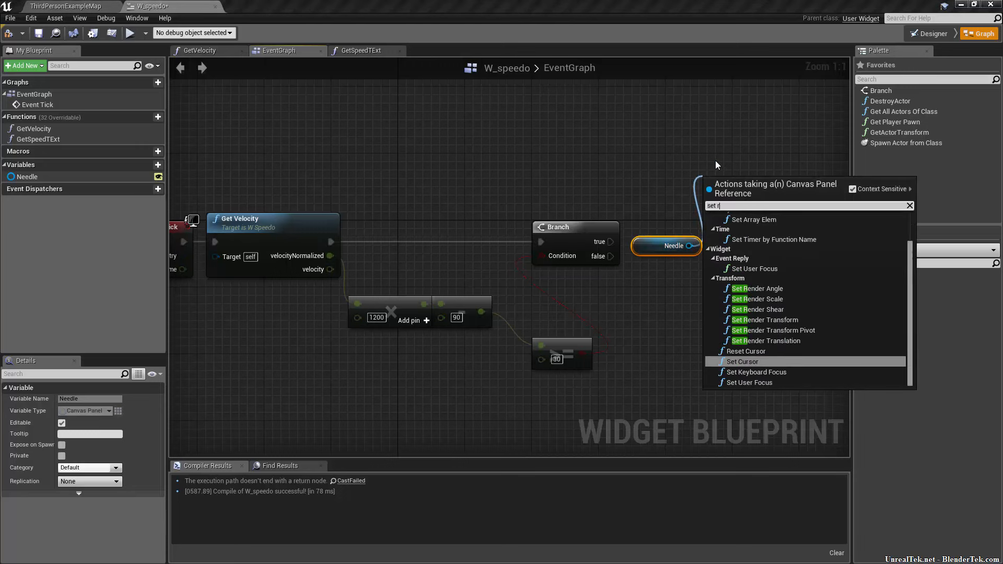
pyautogui.click(757, 289)
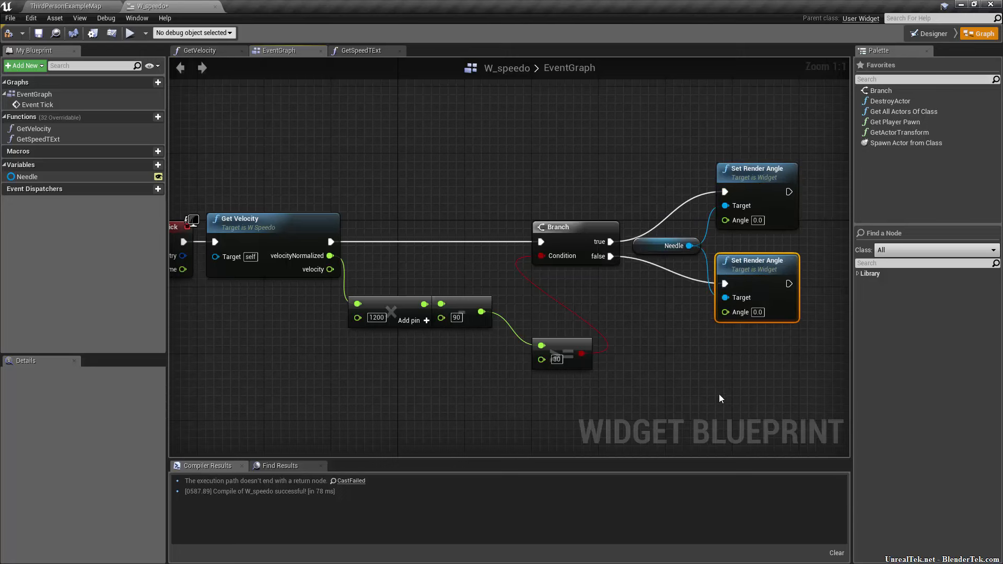
pyautogui.moveTo(736, 311)
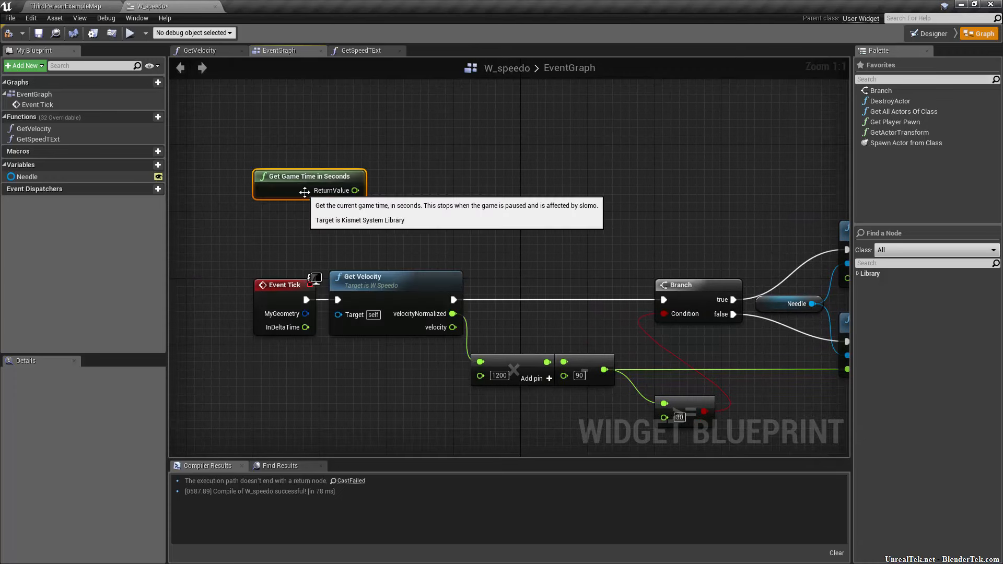
# - Move Get Game Time above Event Tick and take the sine of the scaled game time
pyautogui.moveTo(308, 175); pyautogui.dragTo(259, 152)
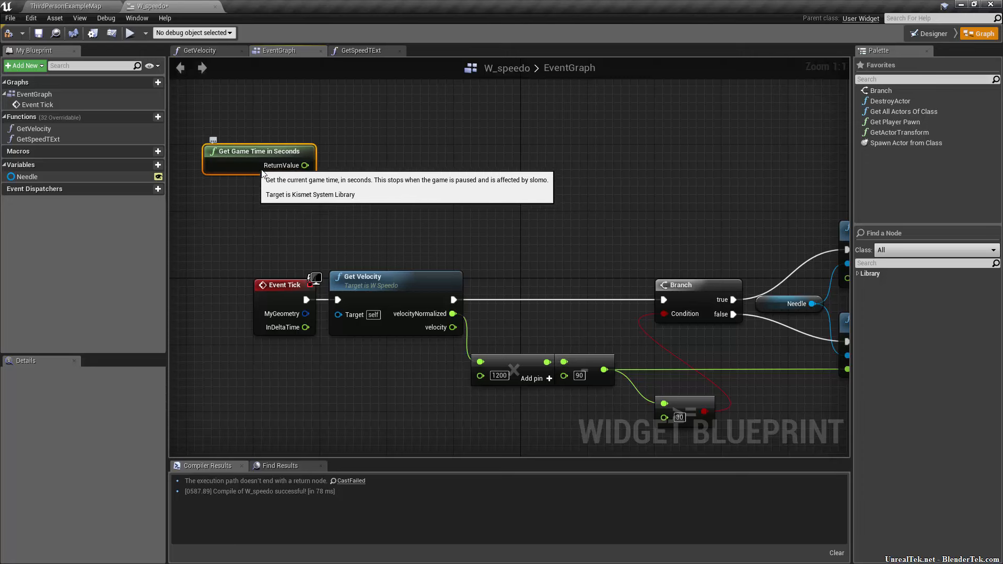
pyautogui.moveTo(325, 180)
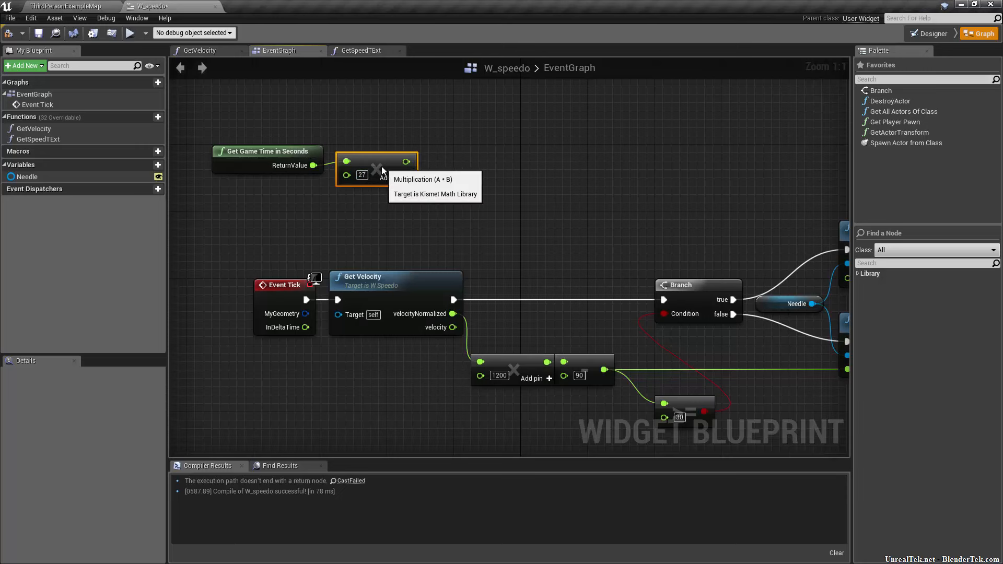
pyautogui.moveTo(358, 199)
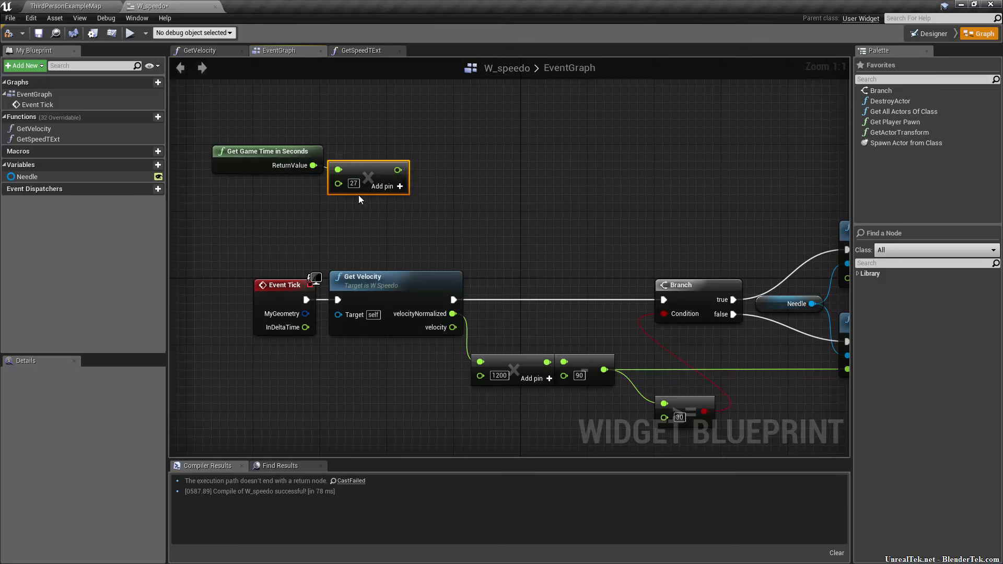
pyautogui.moveTo(338, 183)
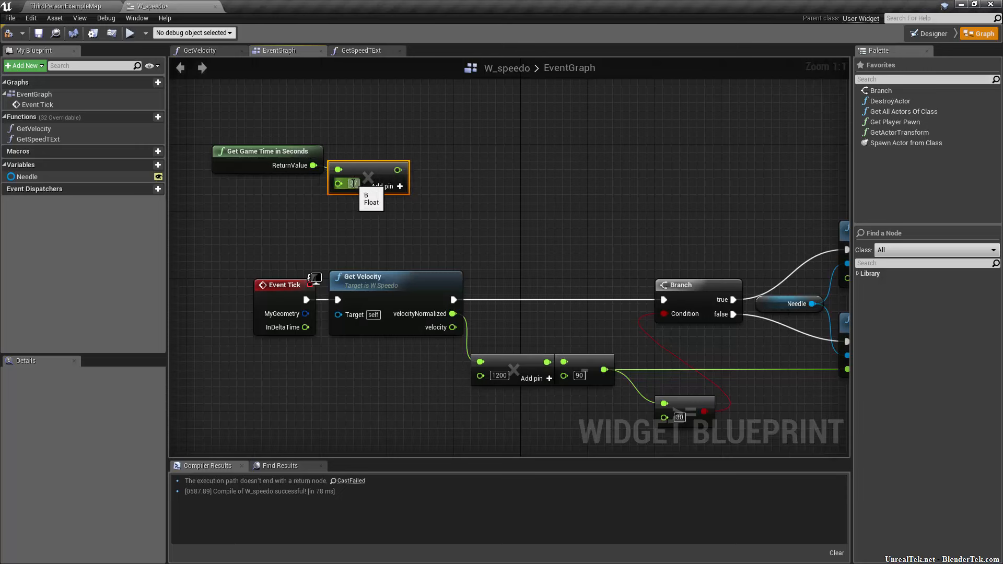
pyautogui.moveTo(399, 160)
pyautogui.write('sin')
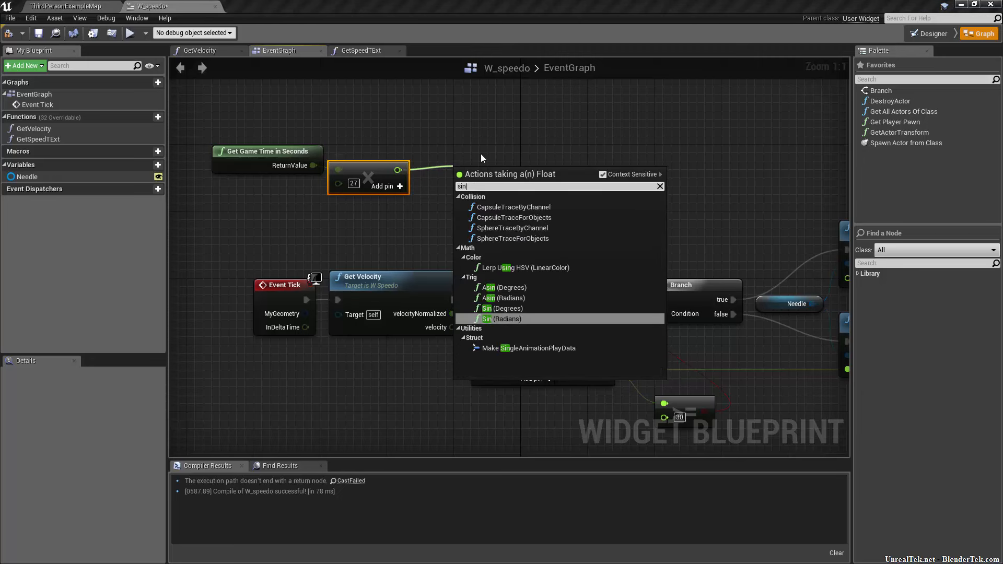
pyautogui.click(505, 318)
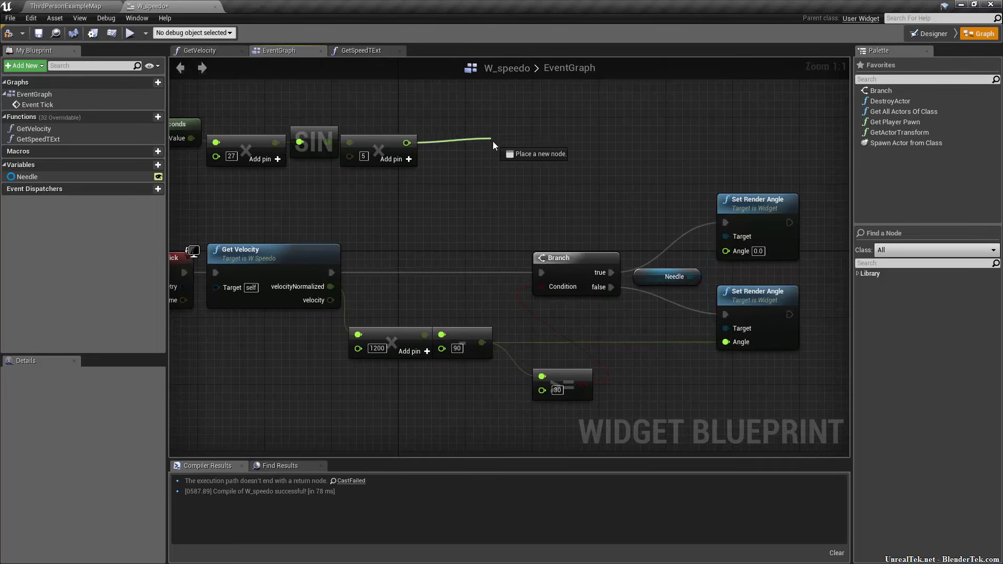
# - Add a float + float node summing the wobble value with the velocity-minus-90 angle
pyautogui.click(492, 144)
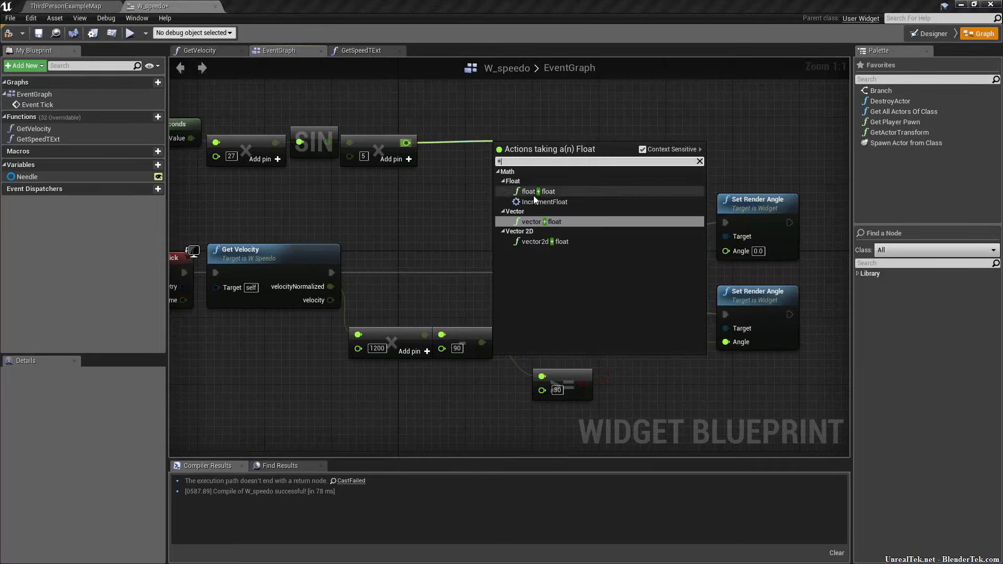
pyautogui.click(528, 191)
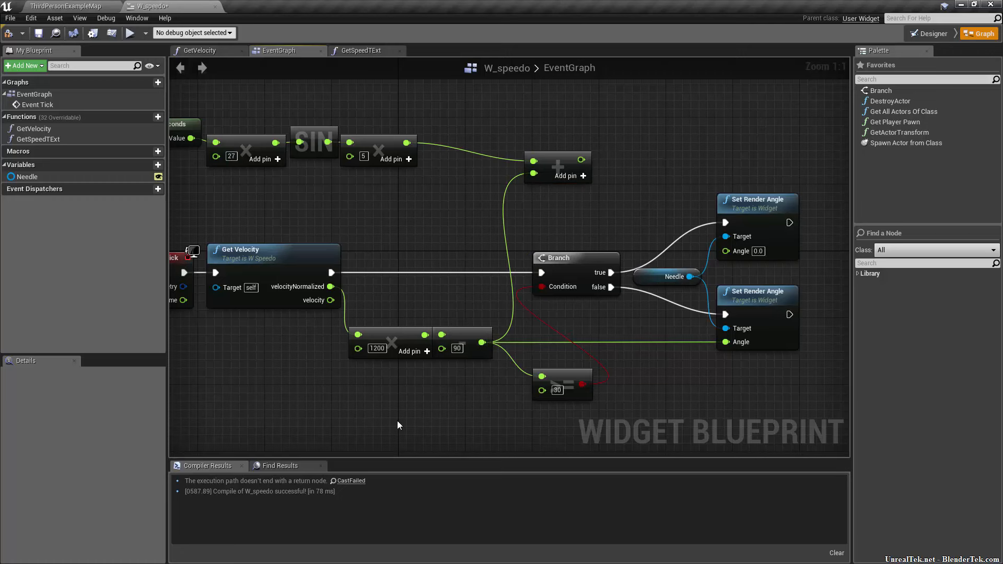
pyautogui.moveTo(608, 186)
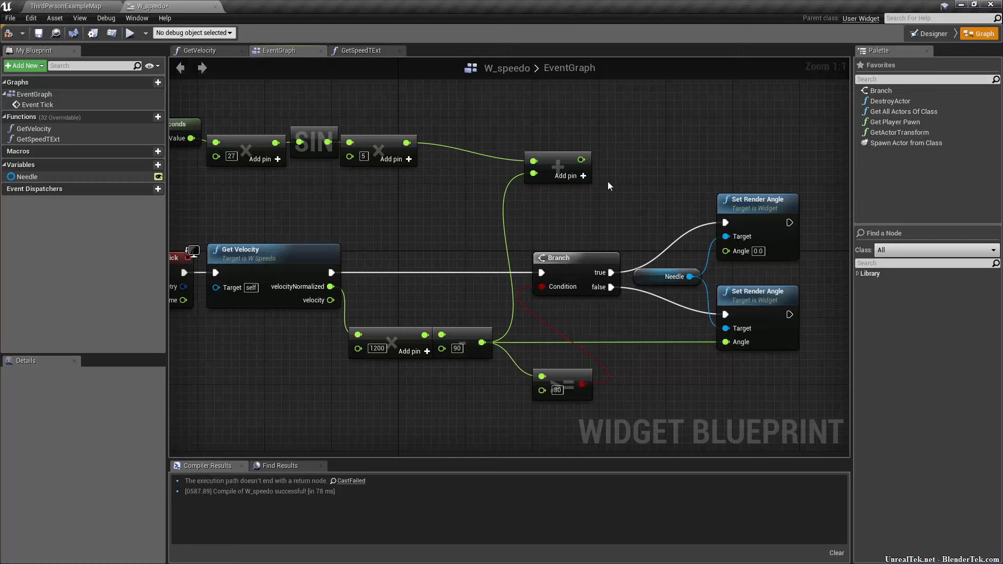
pyautogui.moveTo(581, 159)
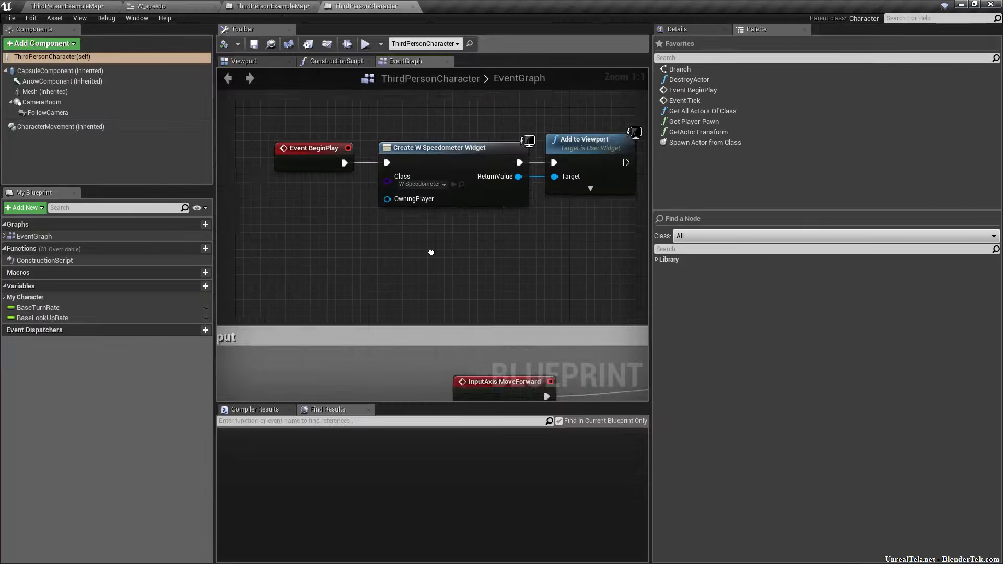
# - Choose W_speedo as the class on the character's Create Widget node
pyautogui.click(443, 209)
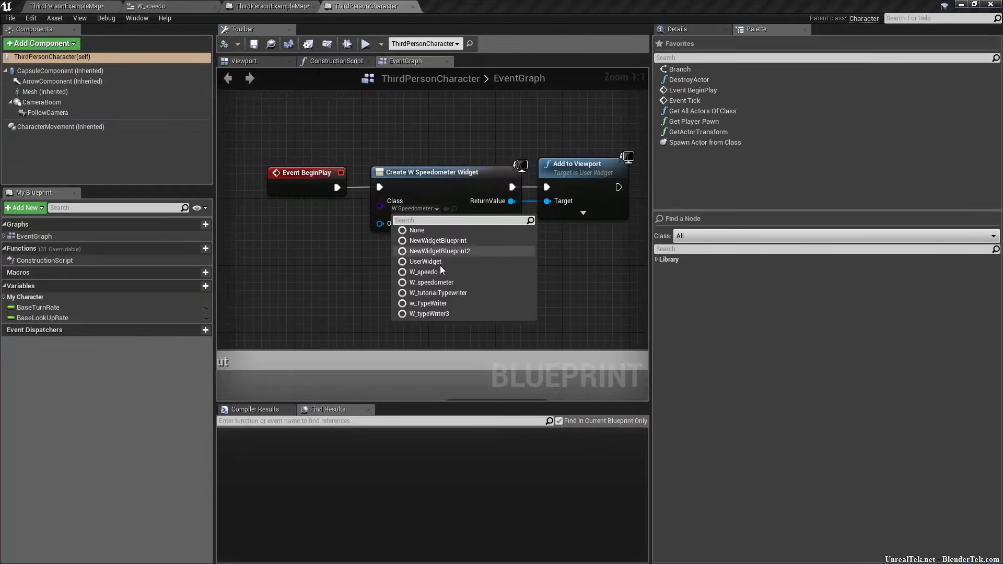
pyautogui.click(423, 272)
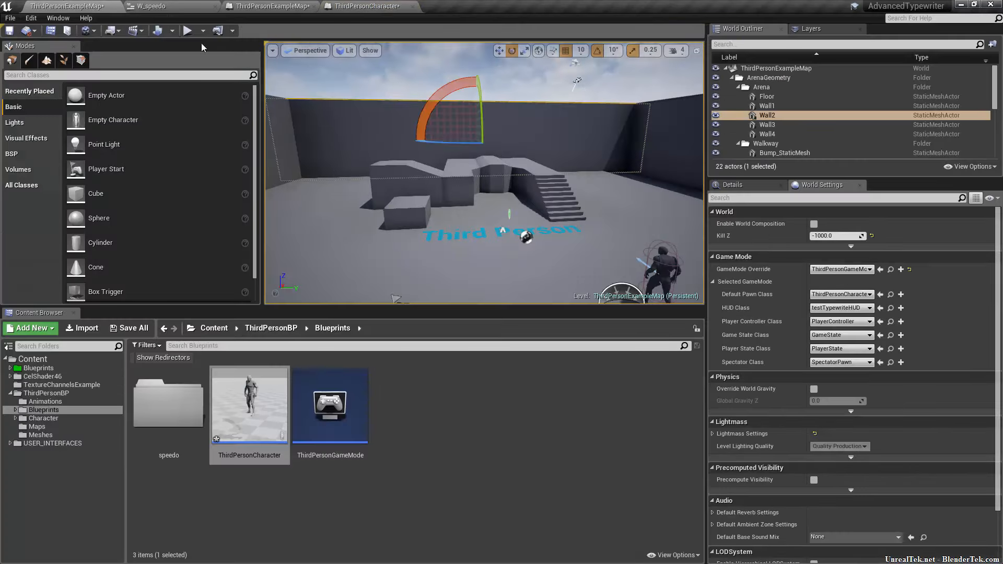
# - Return to W_speedo, set the multiplier to 300 and compile the updated blueprint
pyautogui.click(188, 31)
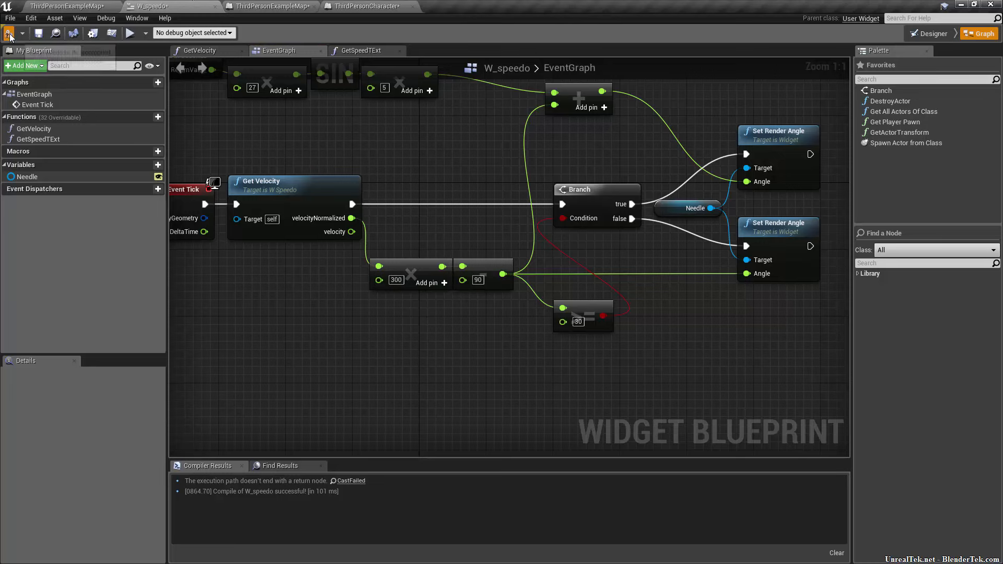
pyautogui.click(132, 33)
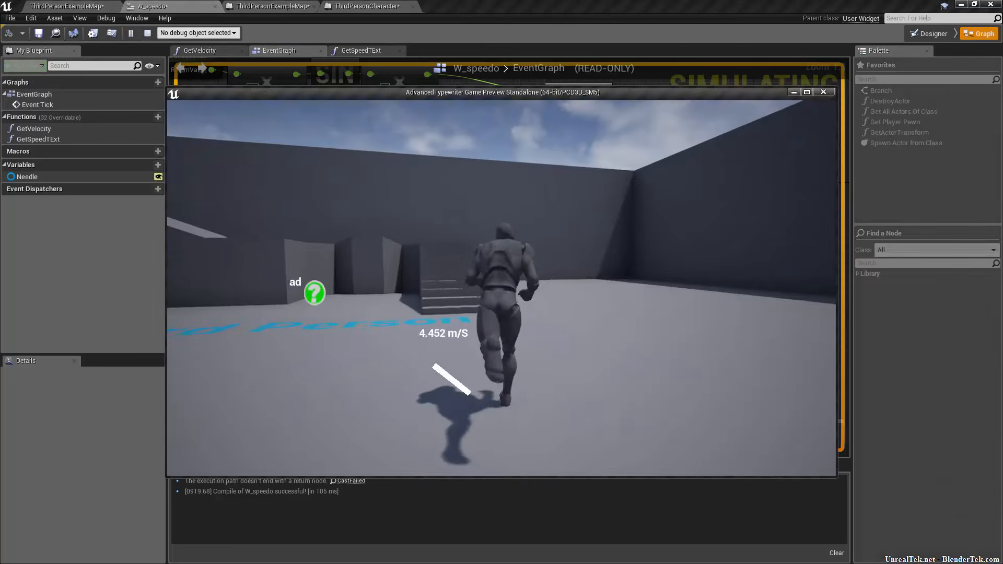